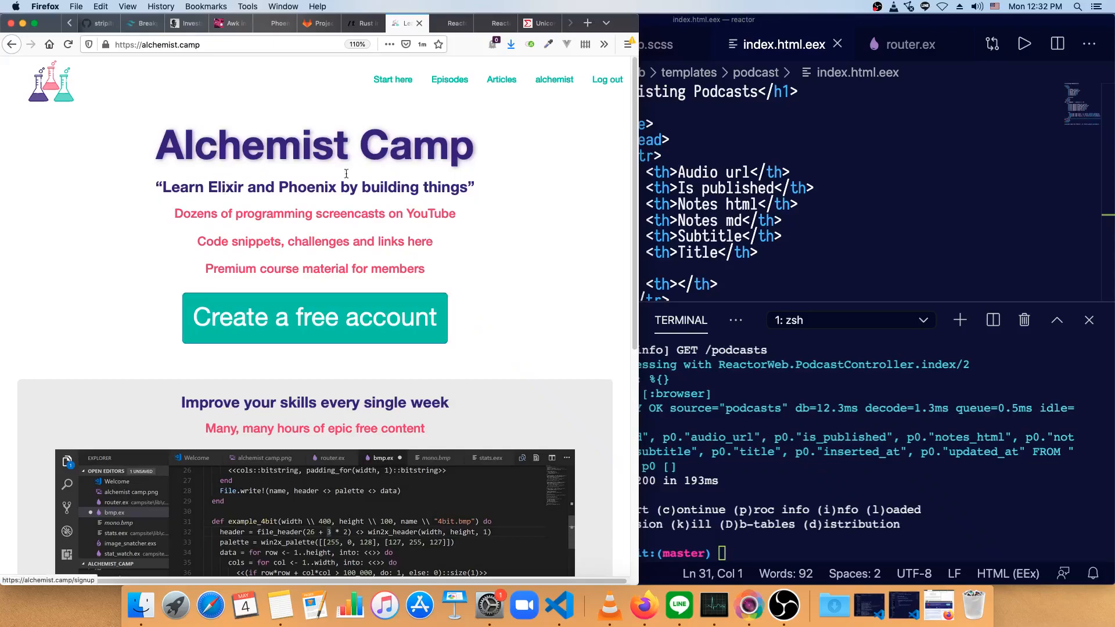
pyautogui.moveTo(459, 105)
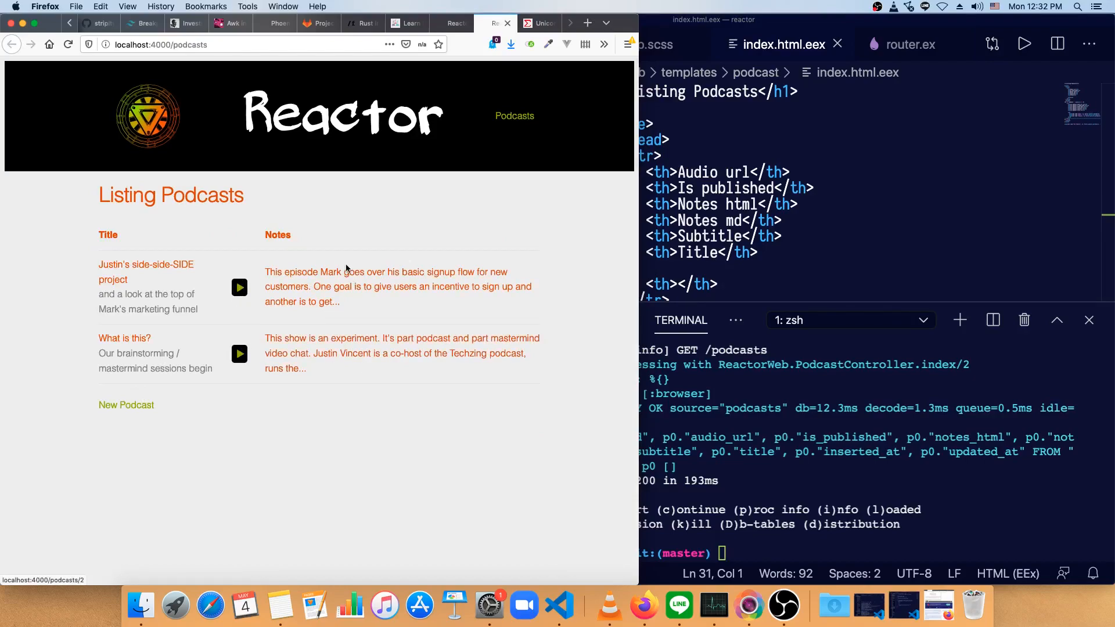
pyautogui.moveTo(329, 336)
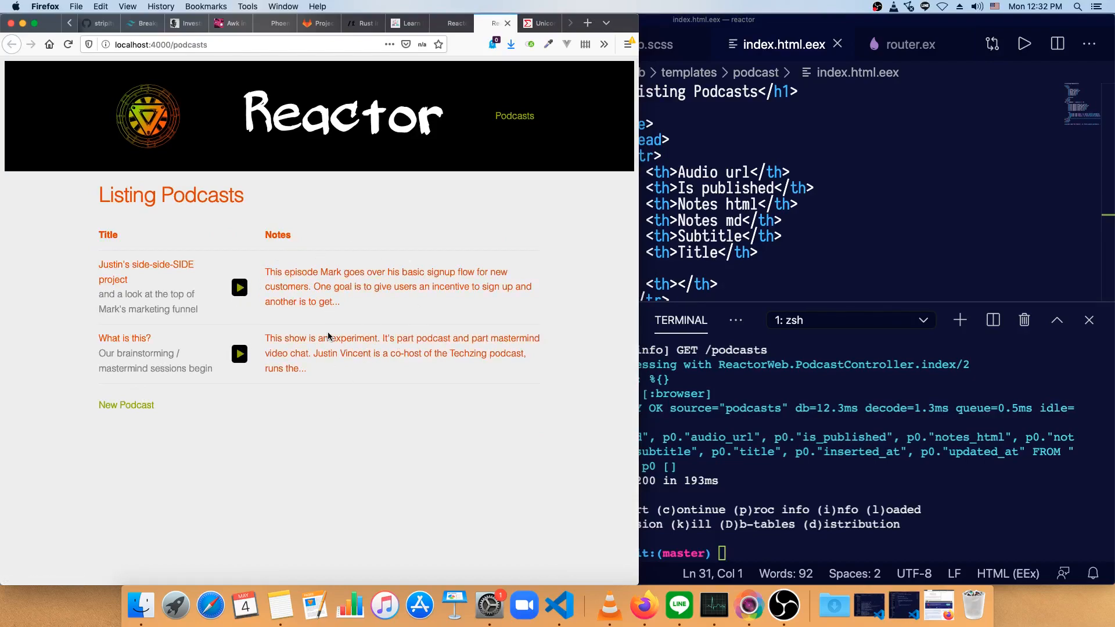
pyautogui.moveTo(275, 405)
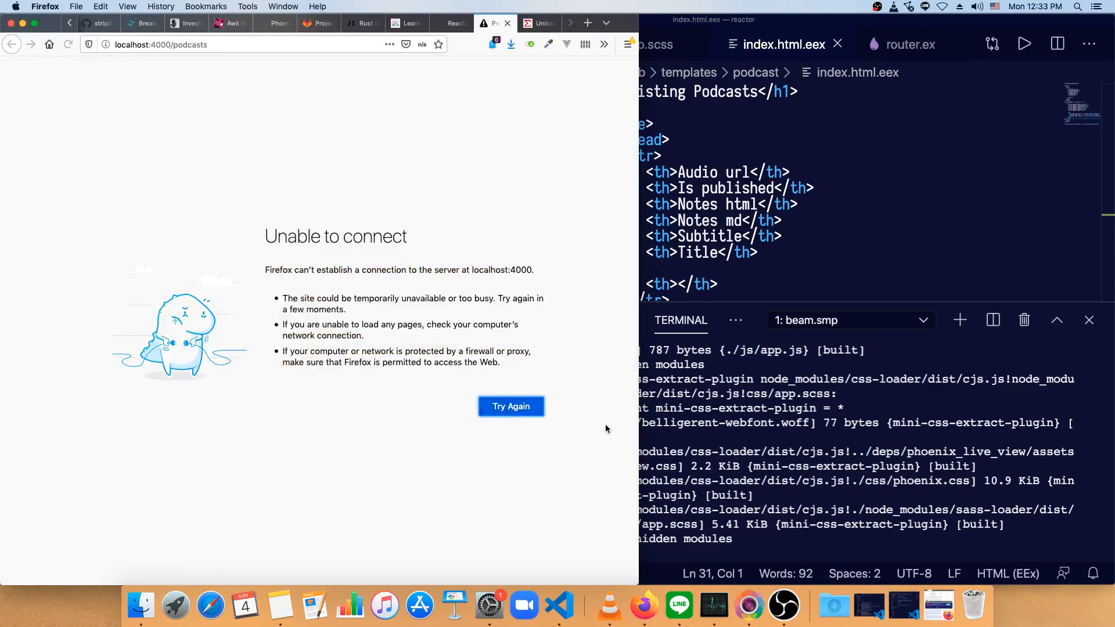
# Reload the local podcasts page and scroll through the raw table of every podcast field.
pyautogui.click(511, 407)
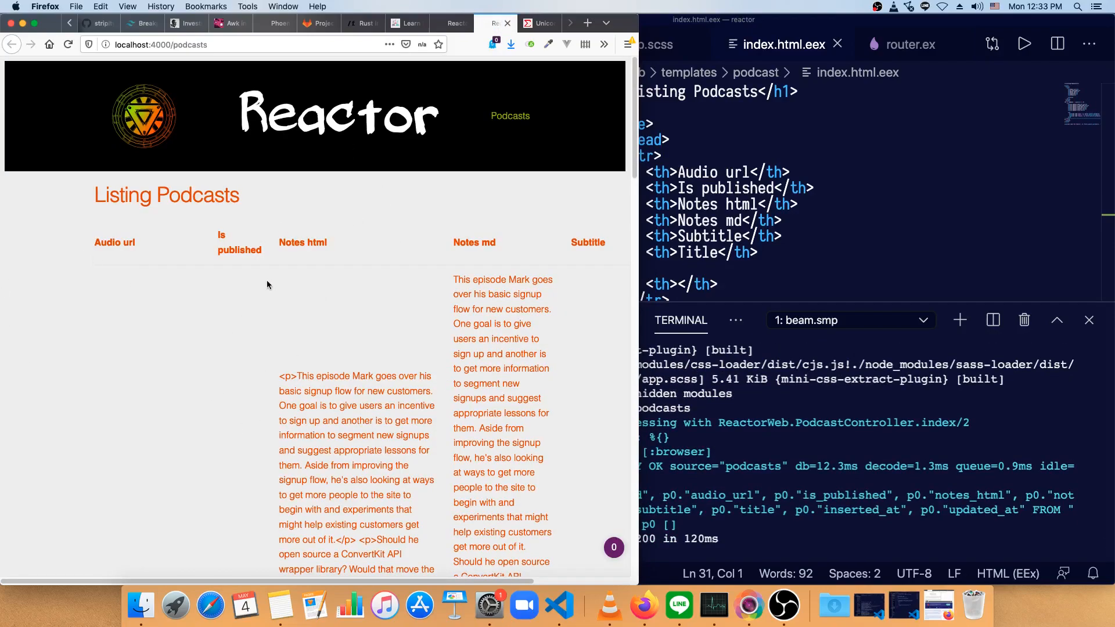
pyautogui.scroll(-3)
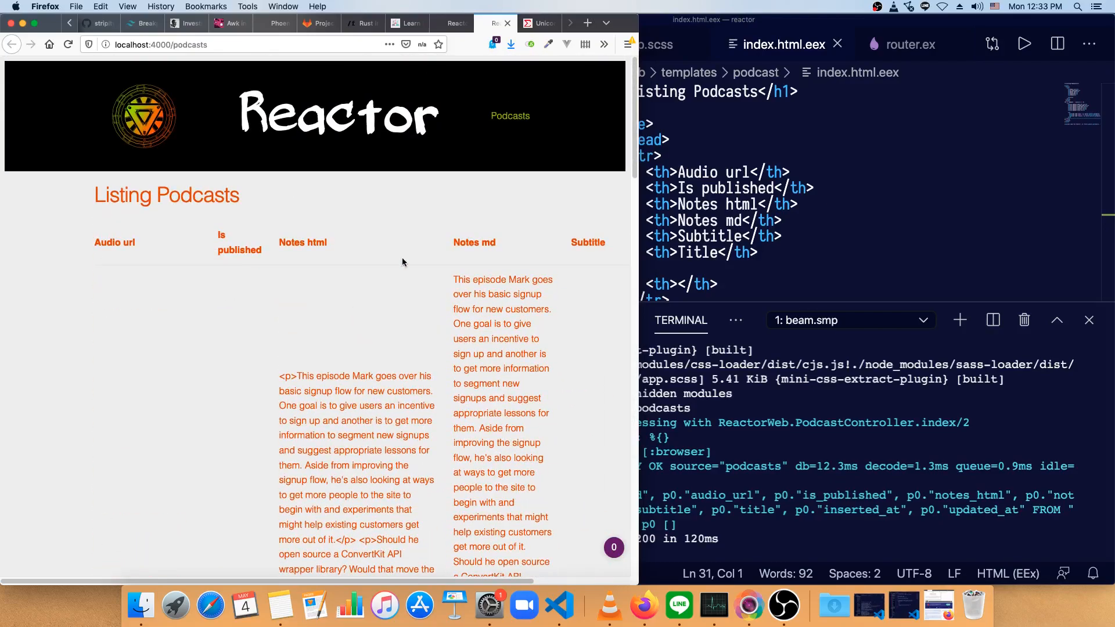
pyautogui.moveTo(820, 230)
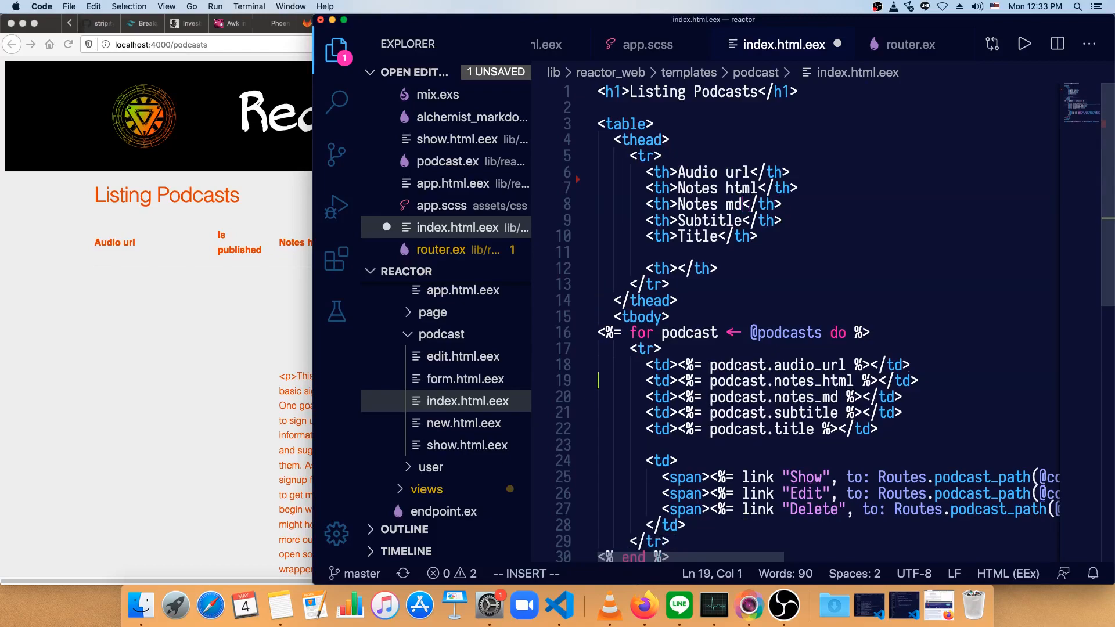
# Save the trimmed column order and begin the div wrapping each title above its subtitle.
pyautogui.press('cmd+s')
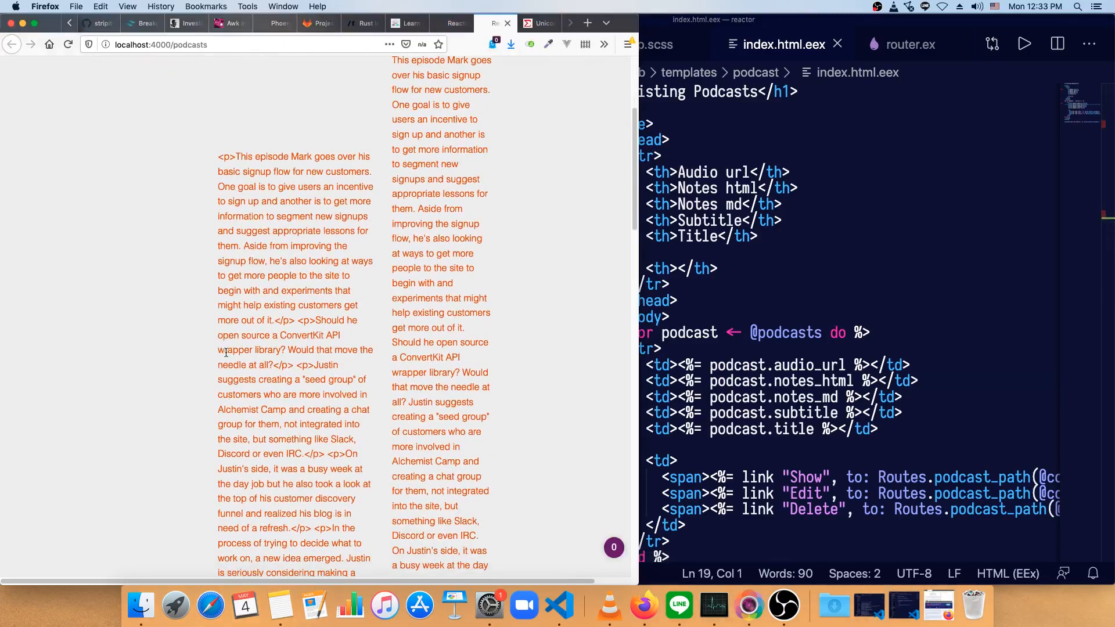
pyautogui.scroll(-3)
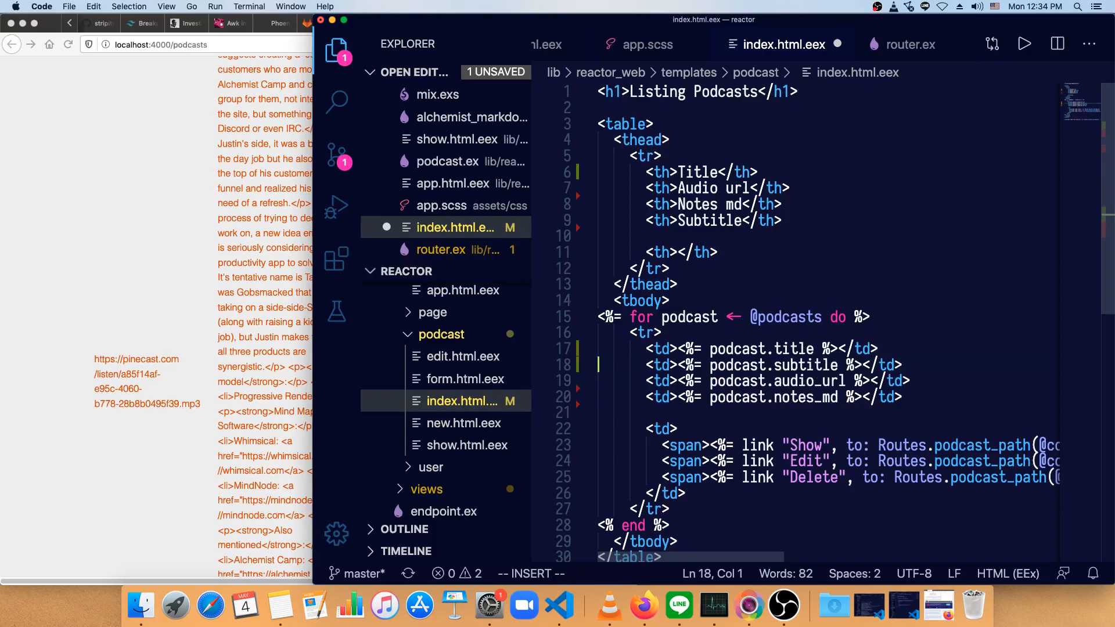
pyautogui.moveTo(676, 348)
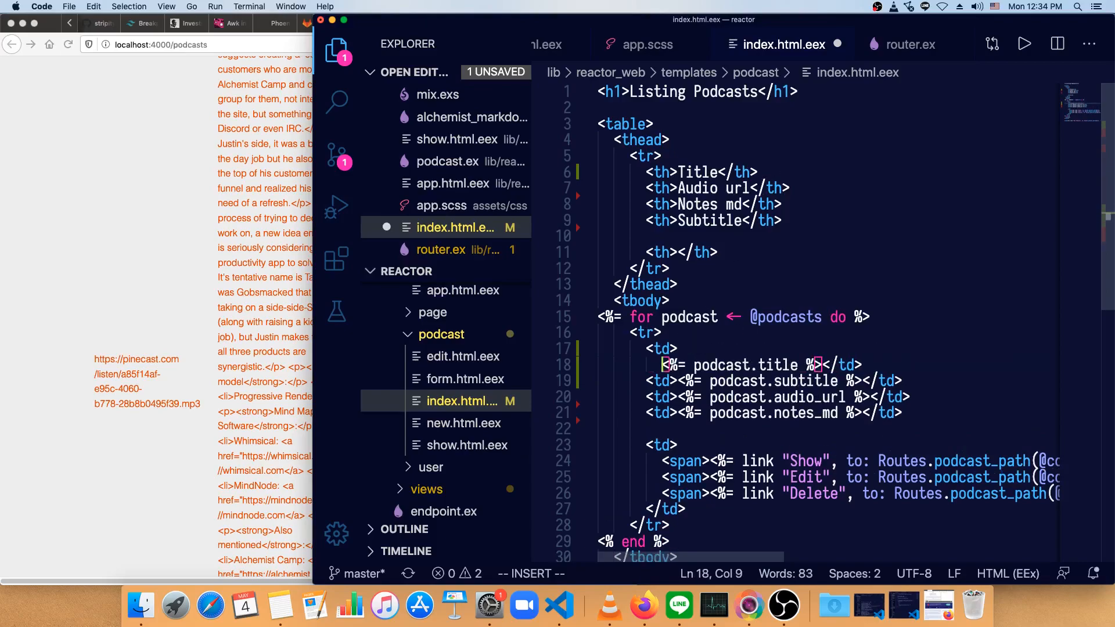
pyautogui.write('div>')
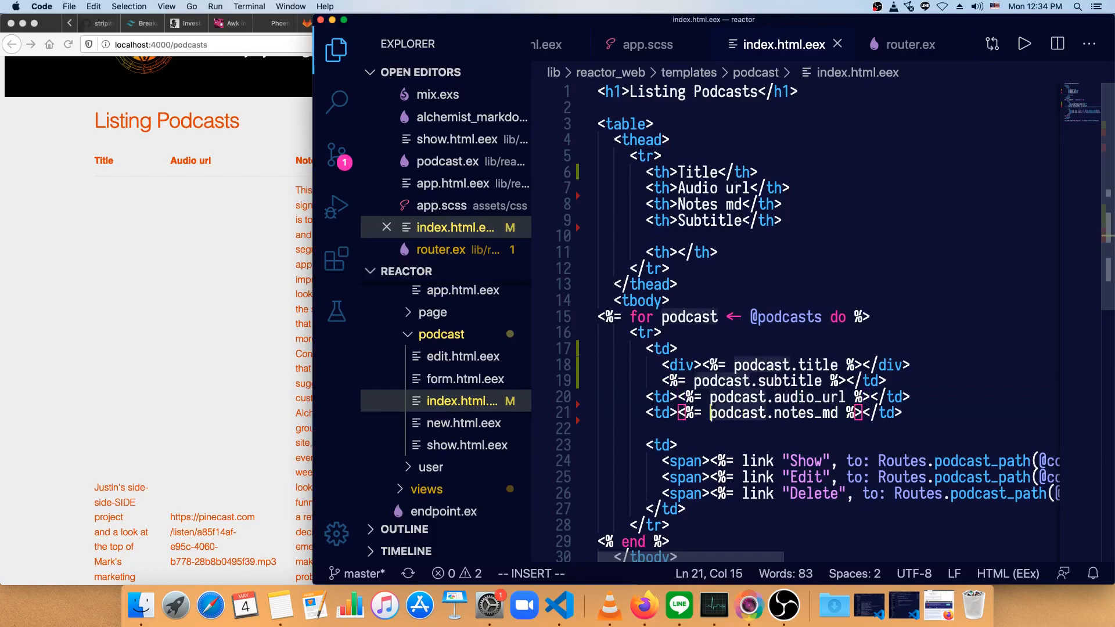
# Replace podcast.notes_md with String.slice(podcast.notes_md, 0, 140) <> "..." in the notes cell.
pyautogui.write('String.')
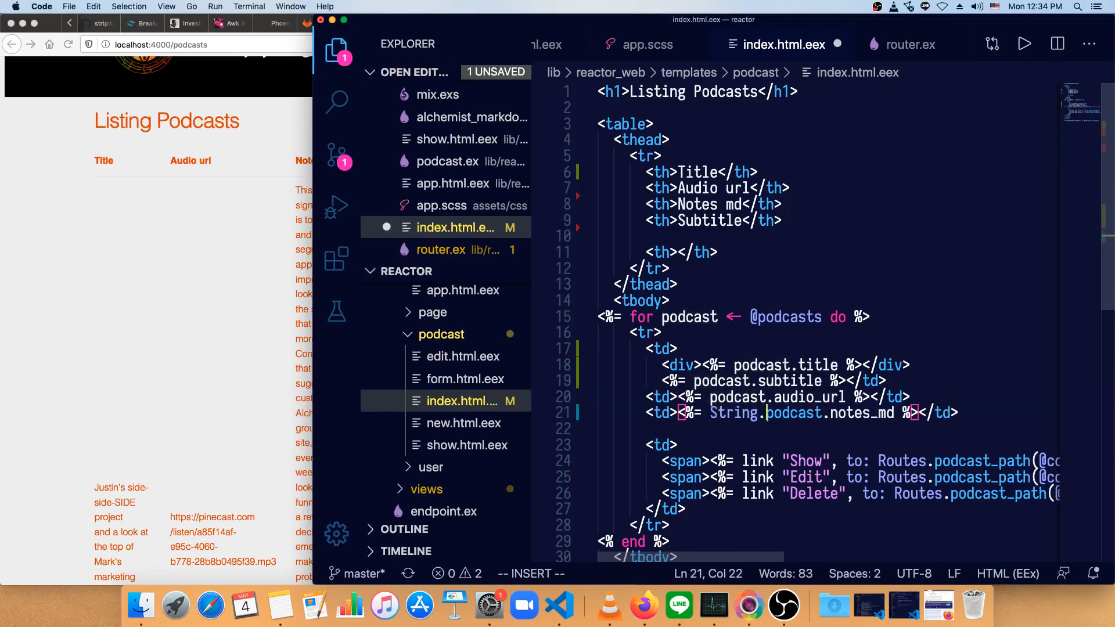
pyautogui.write('.slice(')
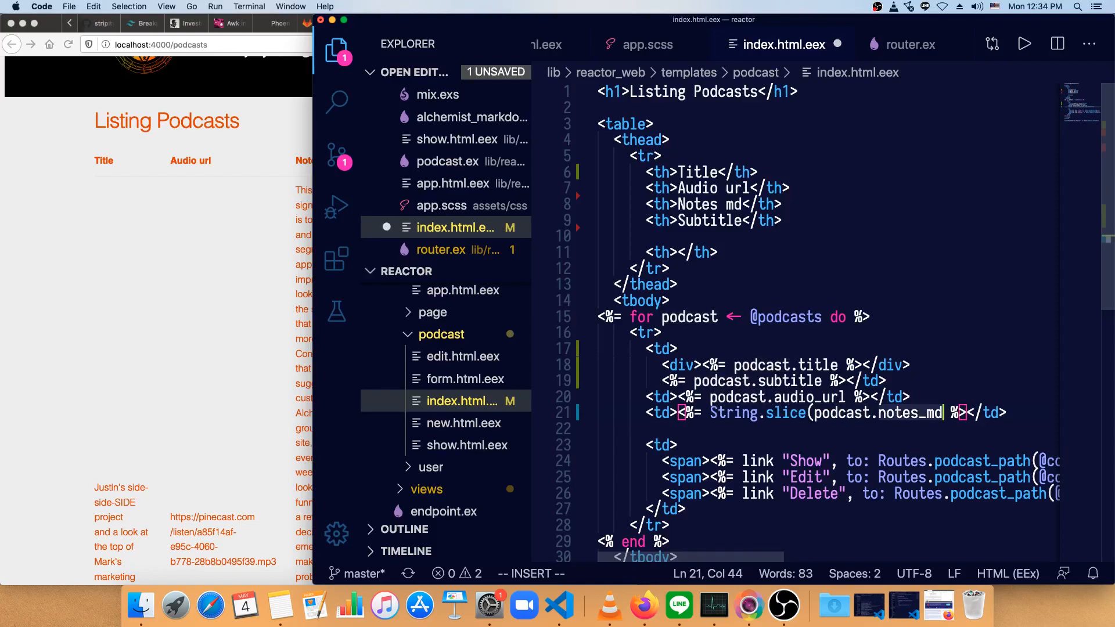
pyautogui.write(',')
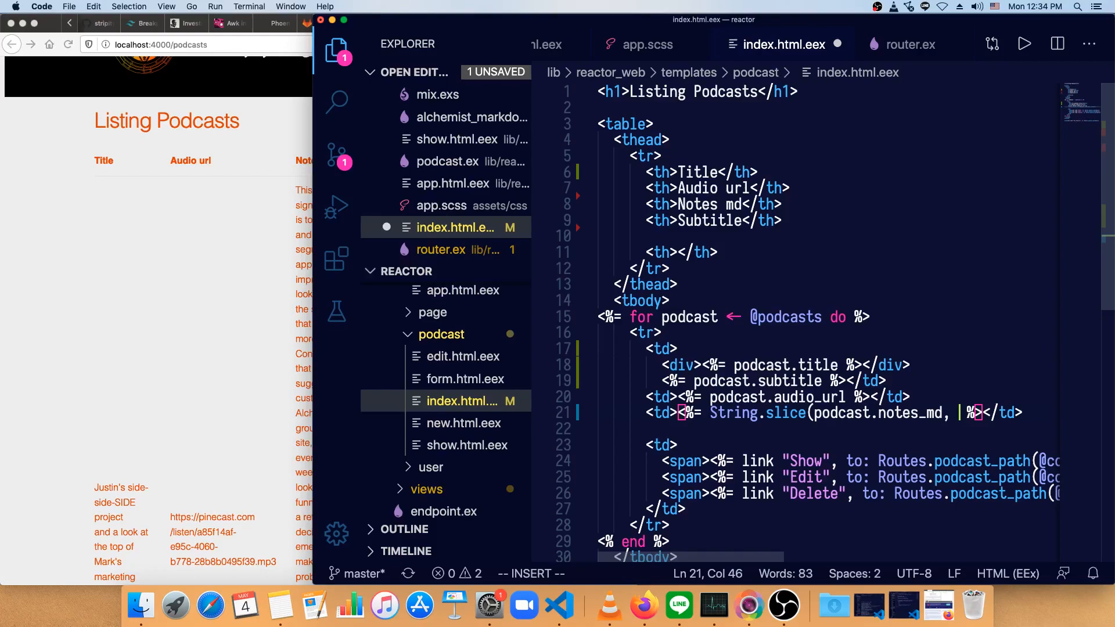
pyautogui.write('0')
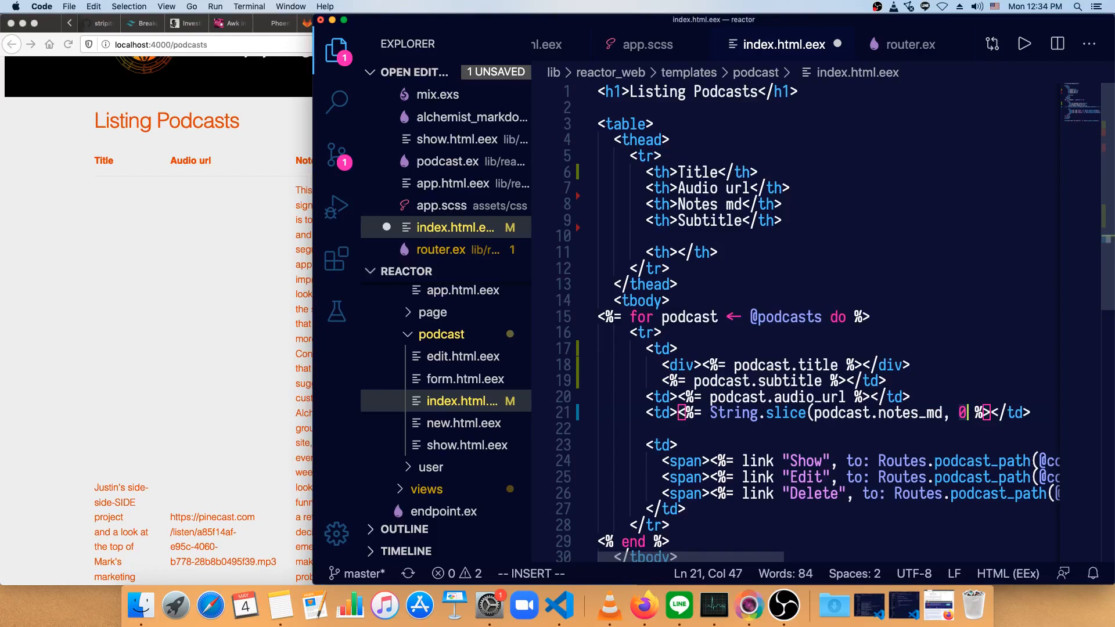
pyautogui.write('" "')
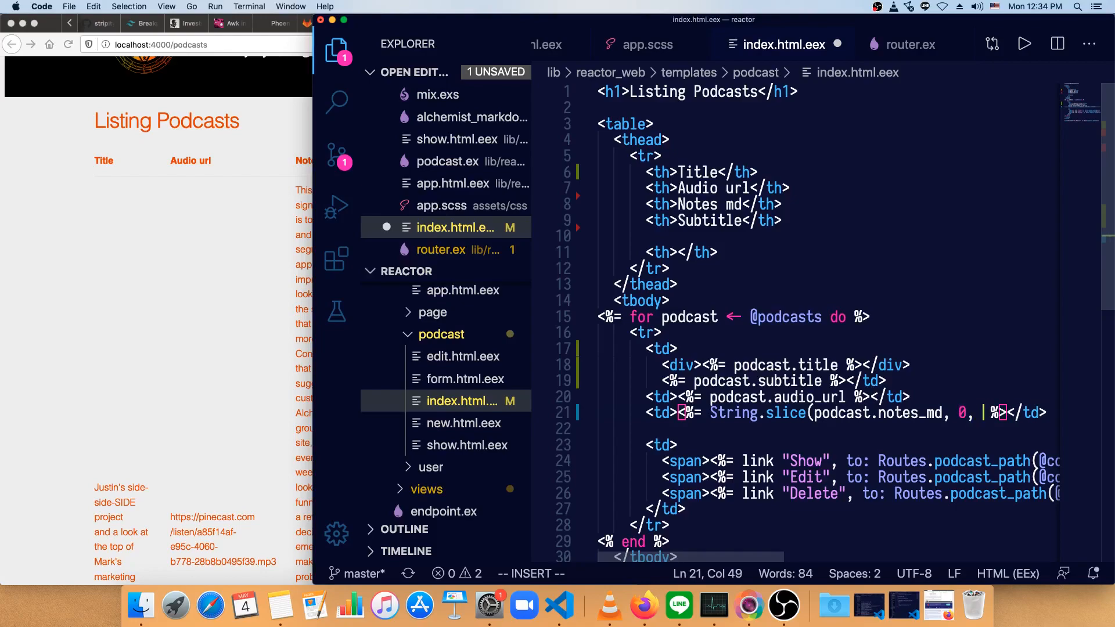
pyautogui.write('140')
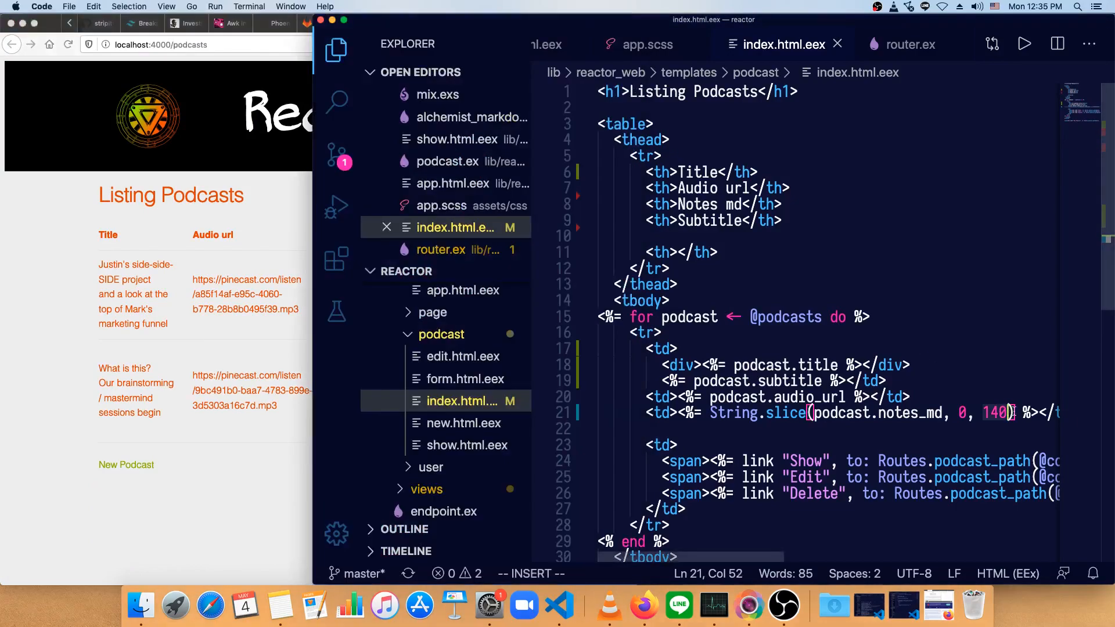
pyautogui.write('|')
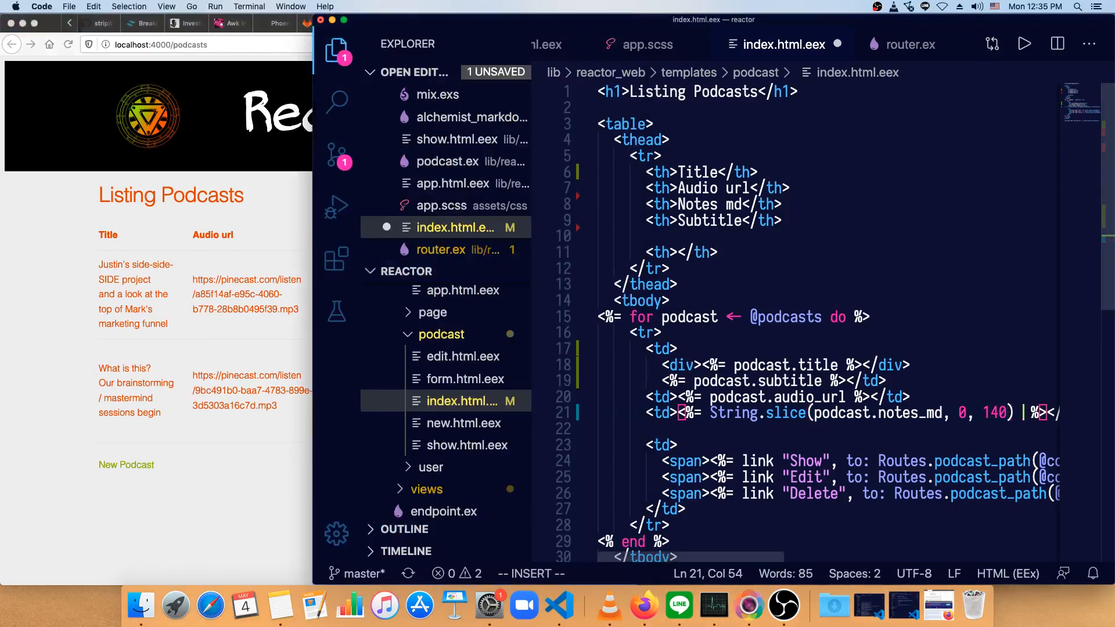
pyautogui.write('<> "..."')
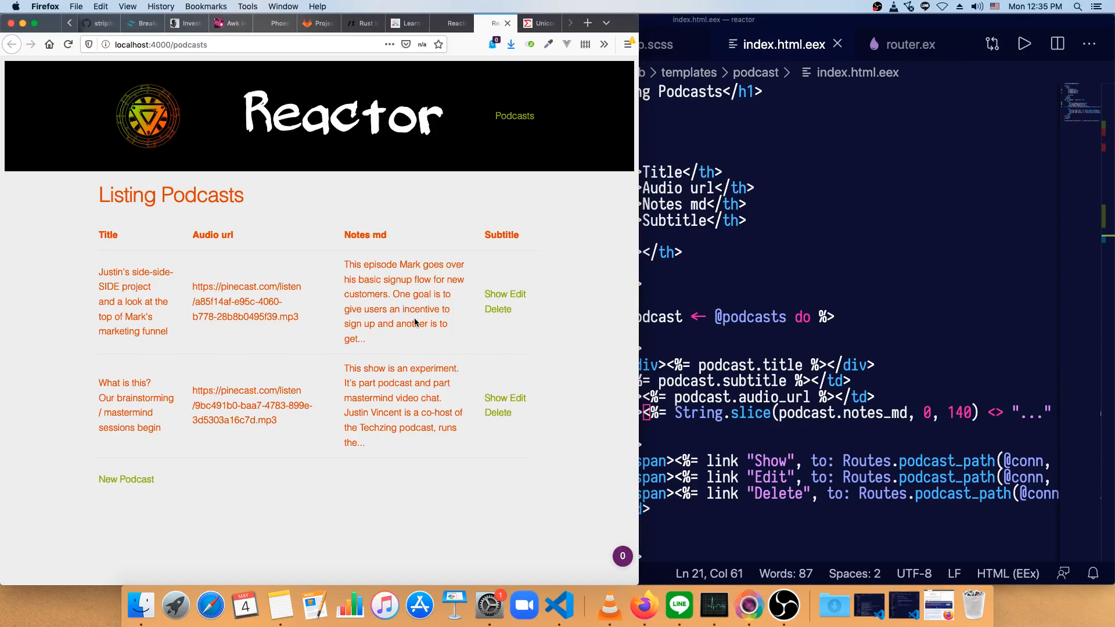
pyautogui.moveTo(519, 307)
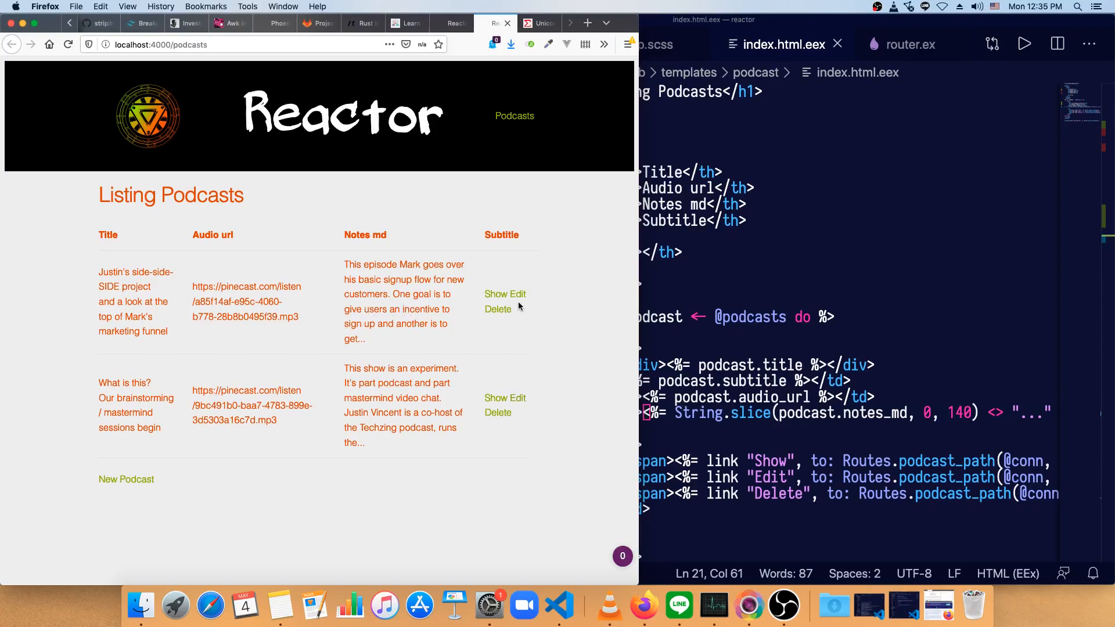
pyautogui.moveTo(434, 306)
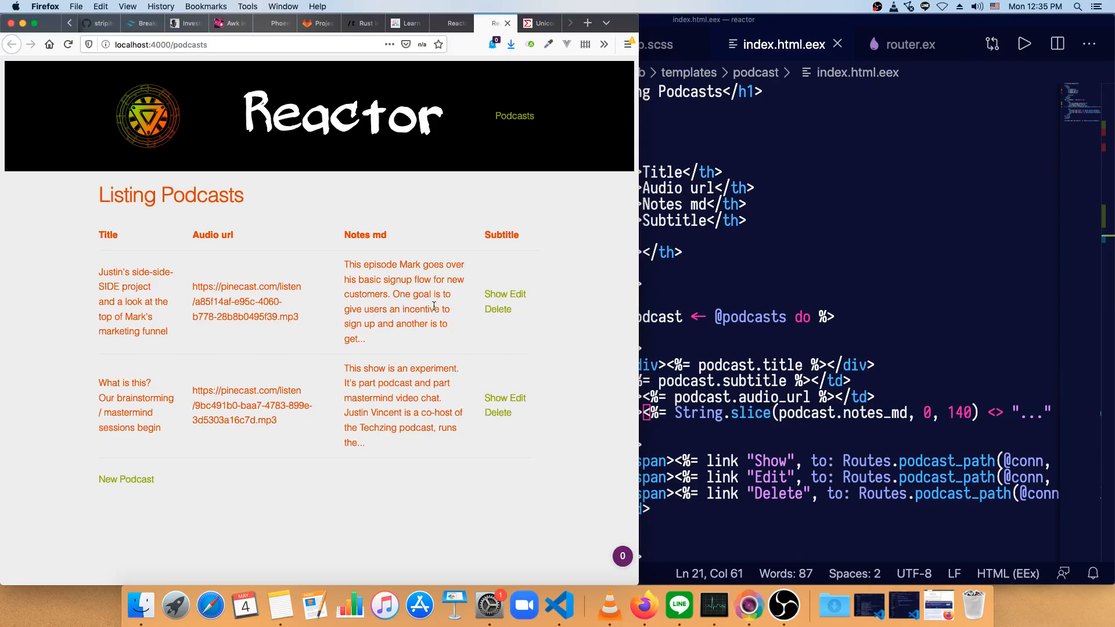
pyautogui.moveTo(421, 320)
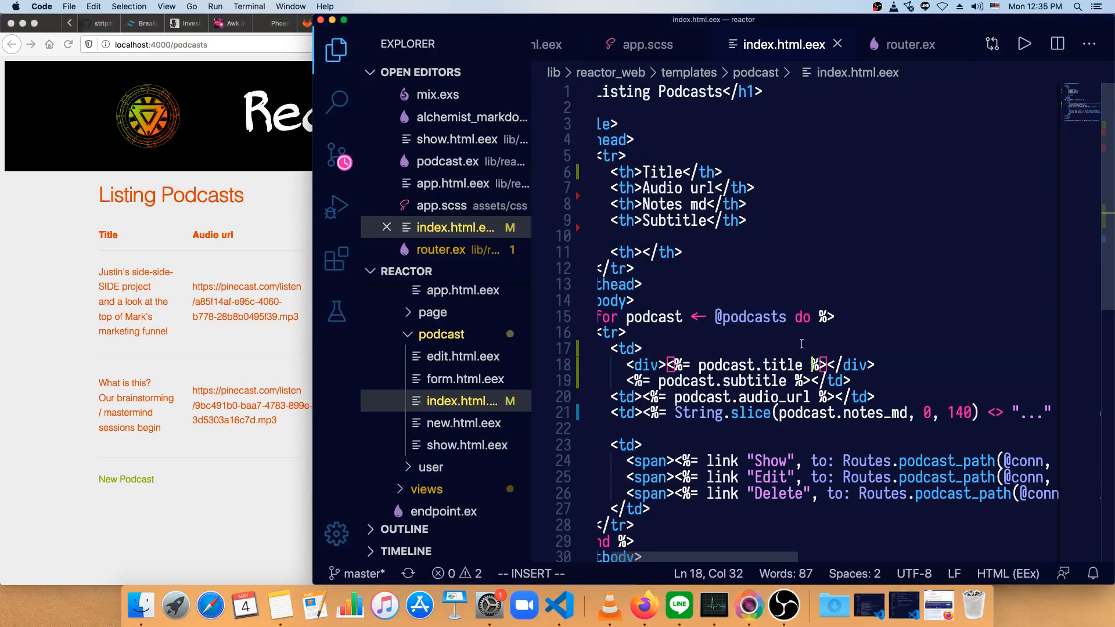
# Widen the editor and select the truncated notes expression to turn it into a link.
pyautogui.scroll(-3)
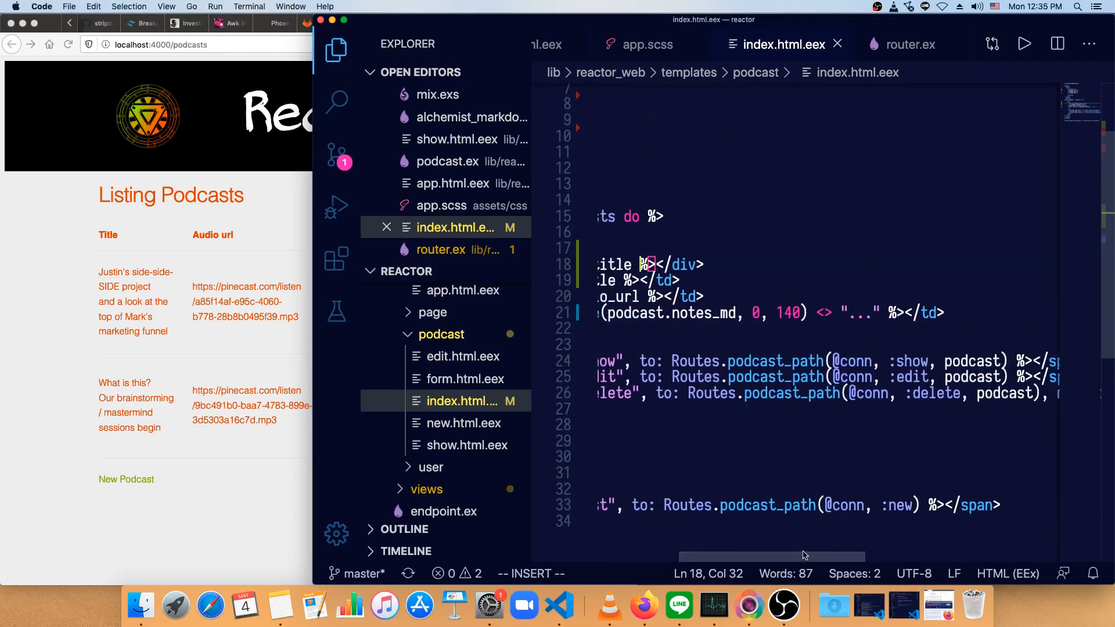
pyautogui.click(336, 50)
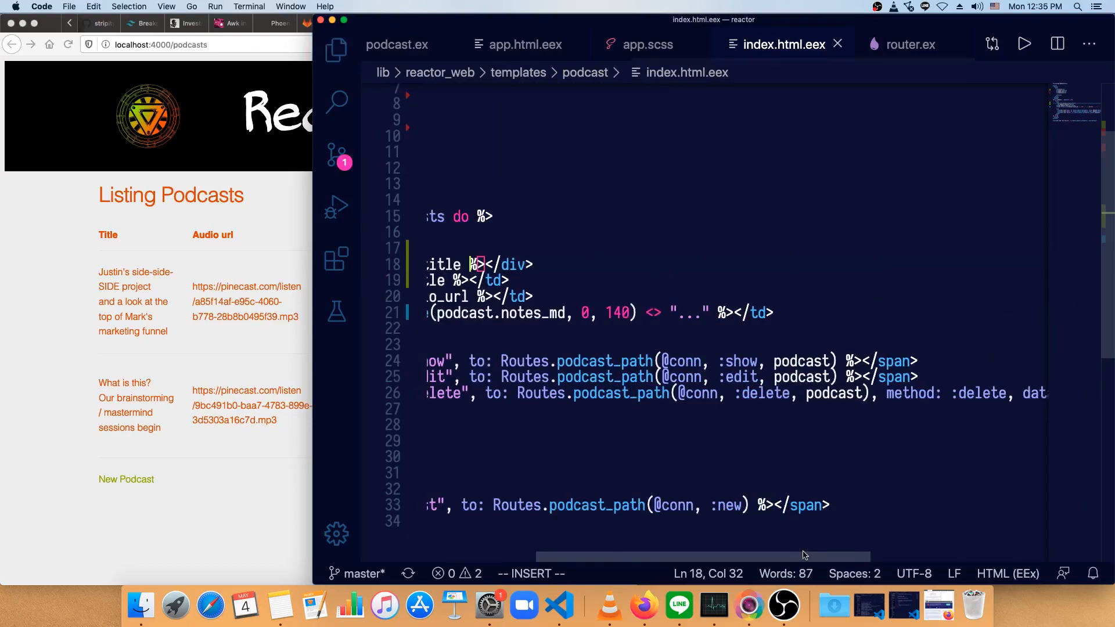
pyautogui.hscroll(-3)
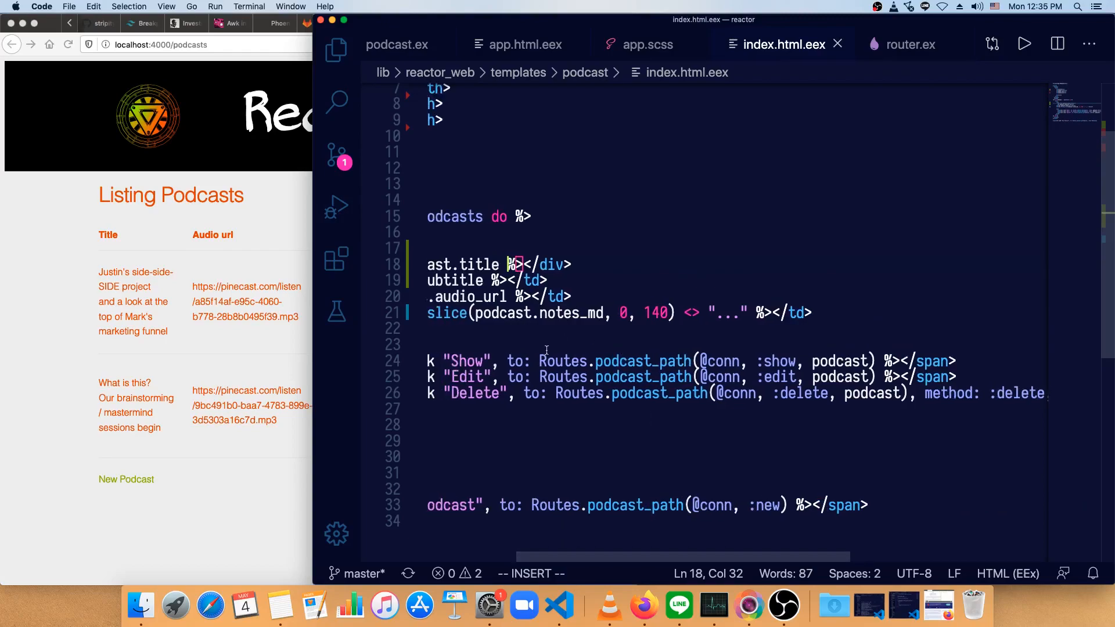
pyautogui.moveTo(507, 362); pyautogui.dragTo(876, 361)
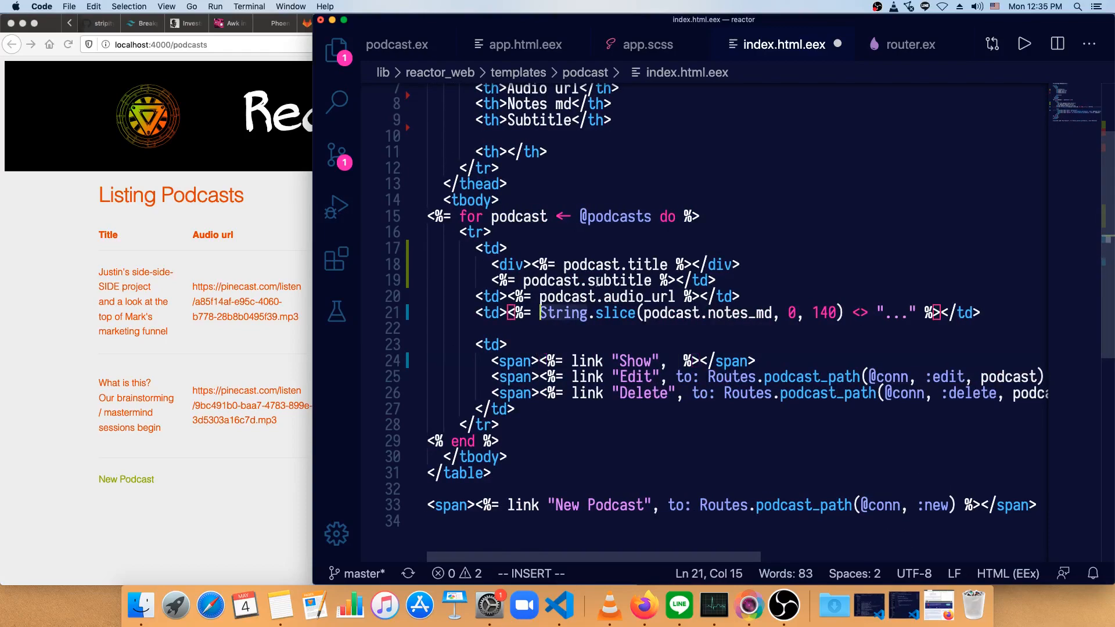
pyautogui.write('link')
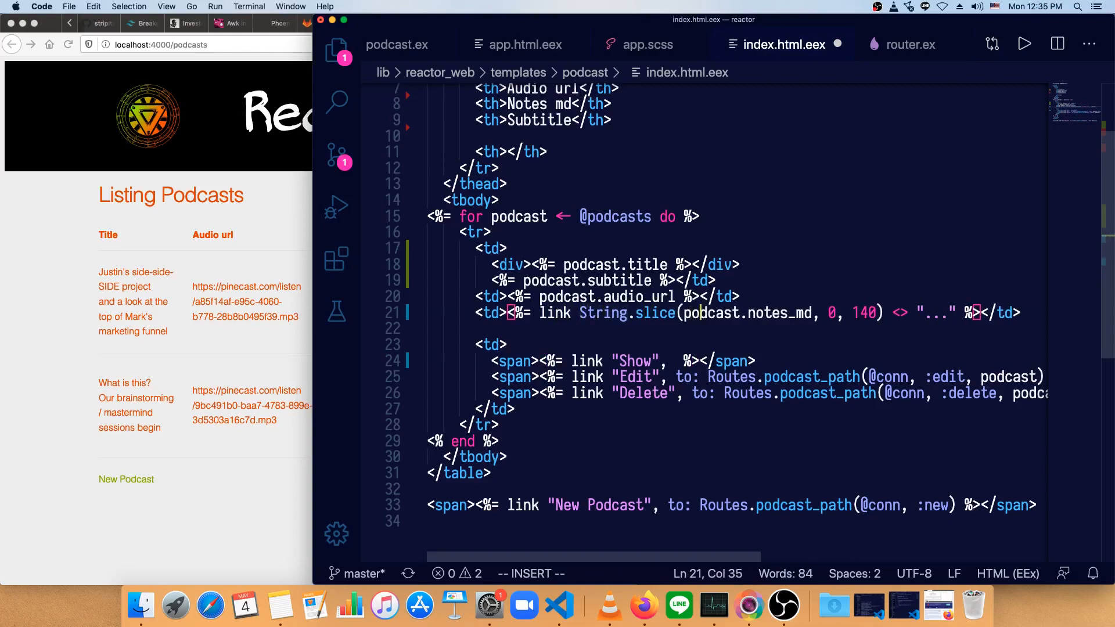
pyautogui.write(',')
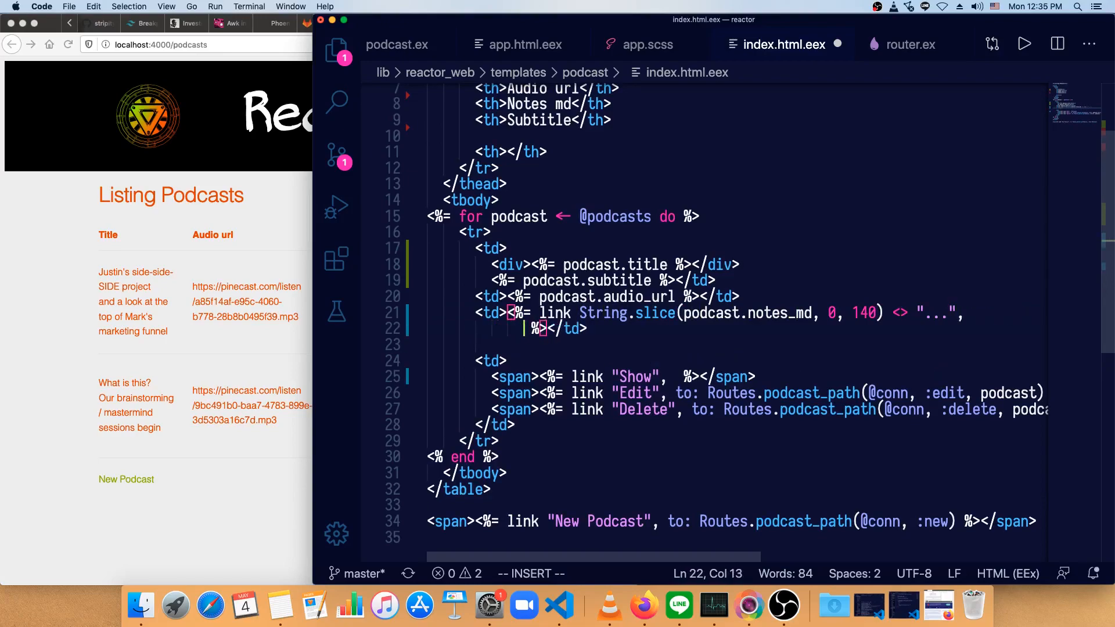
pyautogui.write('to:')
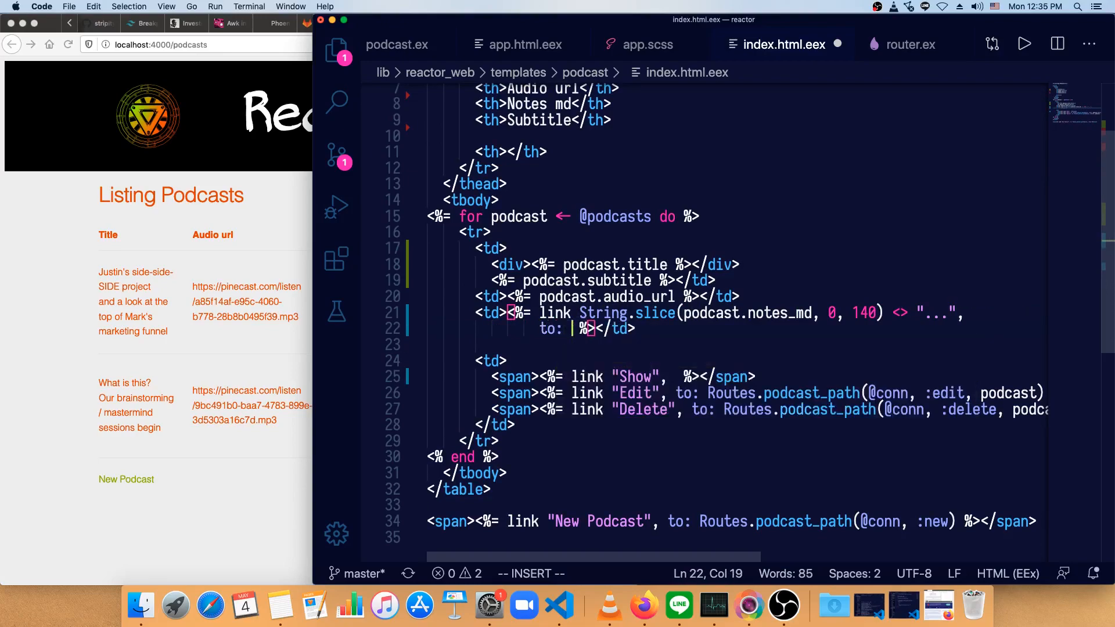
pyautogui.write('Routes.podcast_path(@conn, :show, podcast))')
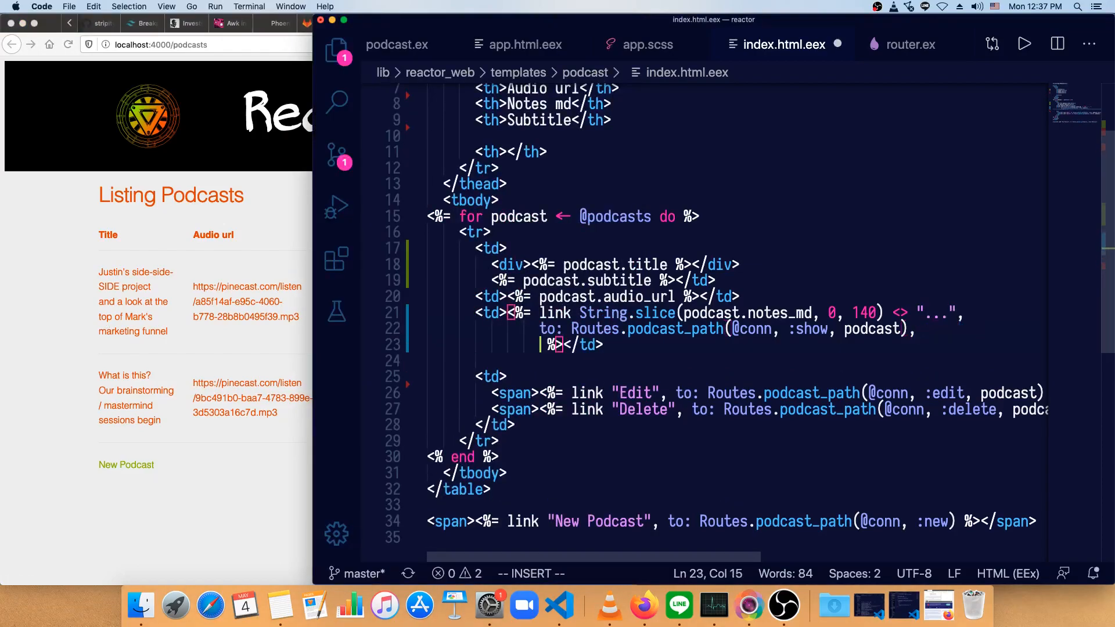
pyautogui.write('class: "not"')
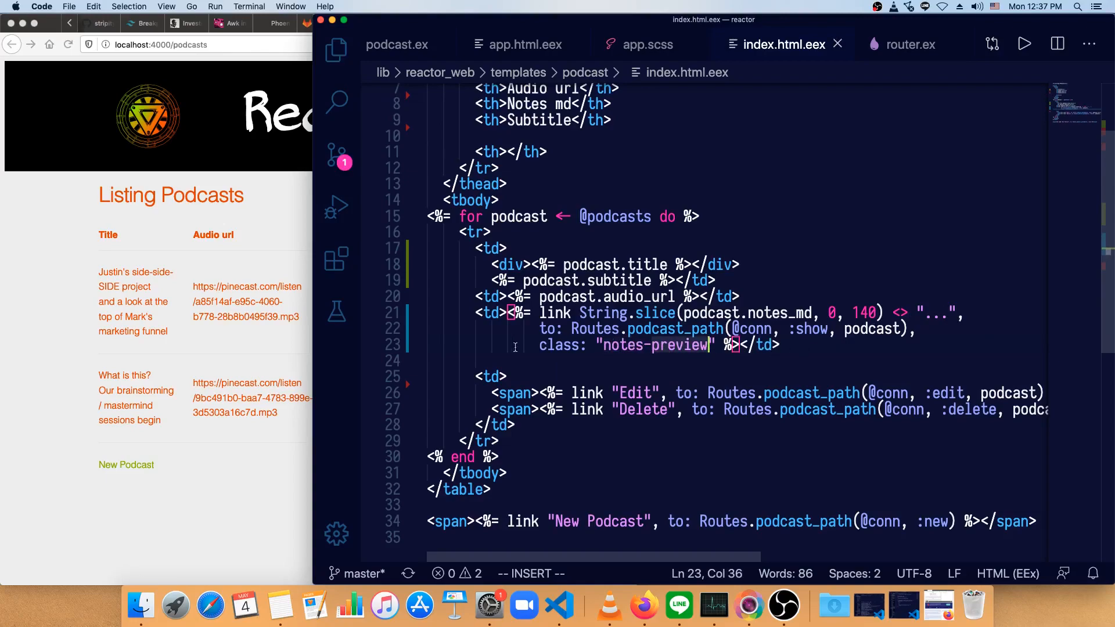
# Add a .notes-preview rule with a color property below .subtitle in app.scss.
pyautogui.click(648, 44)
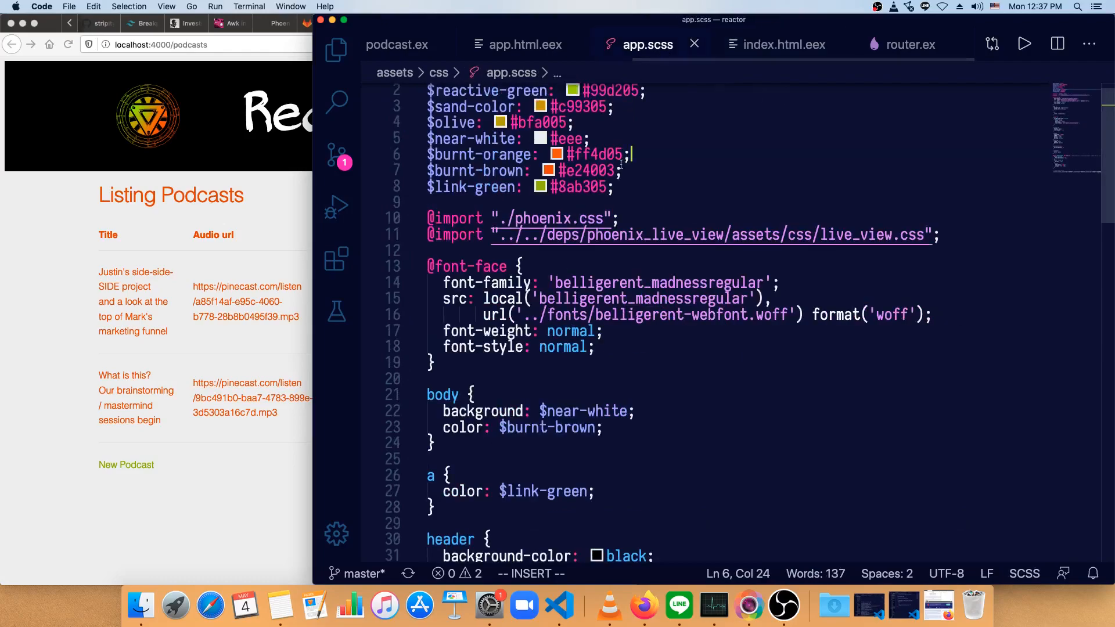
pyautogui.scroll(-3)
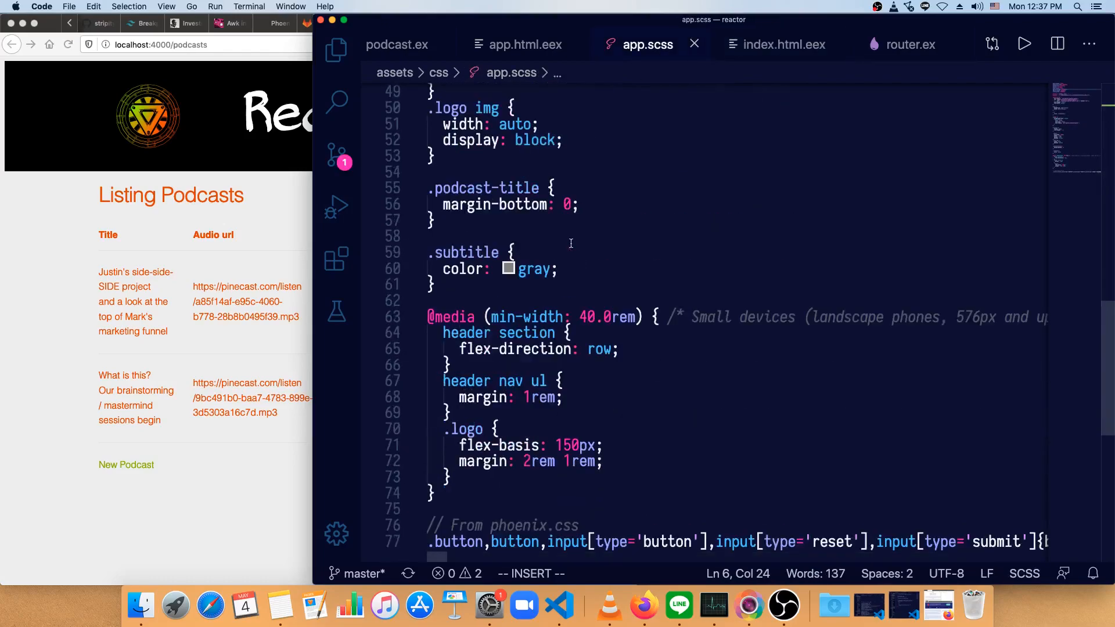
pyautogui.write('.')
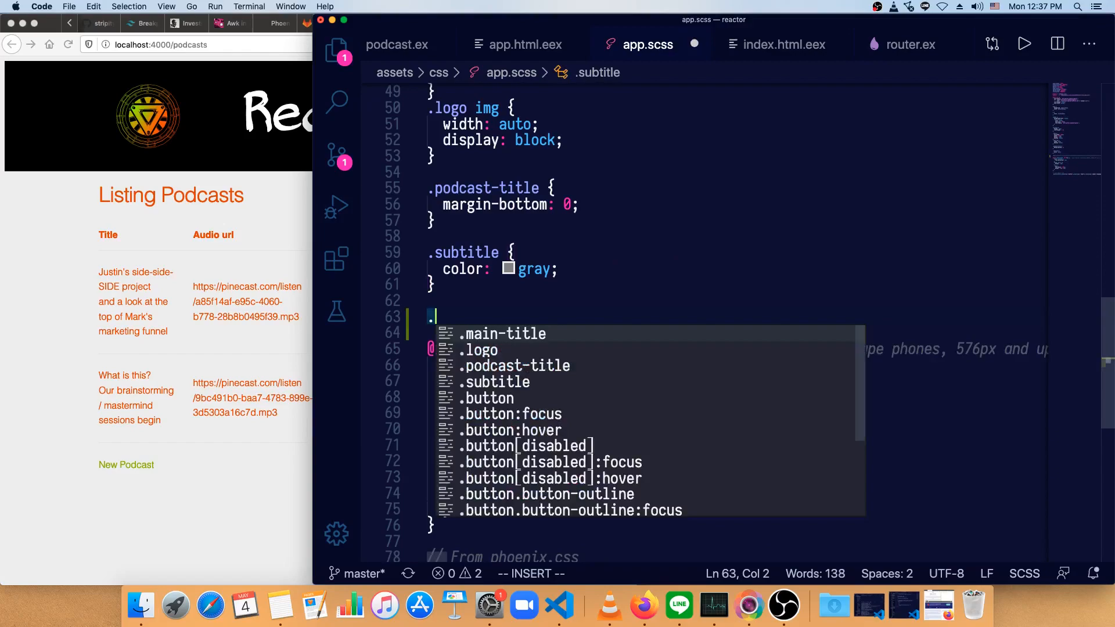
pyautogui.write('notes-preview {')
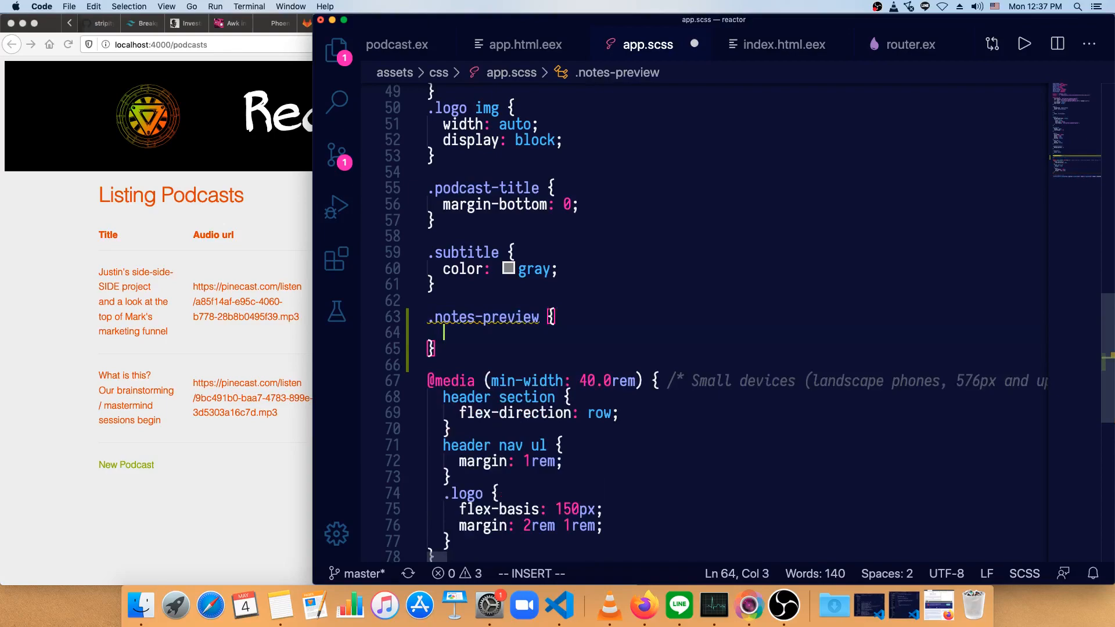
pyautogui.write('color')
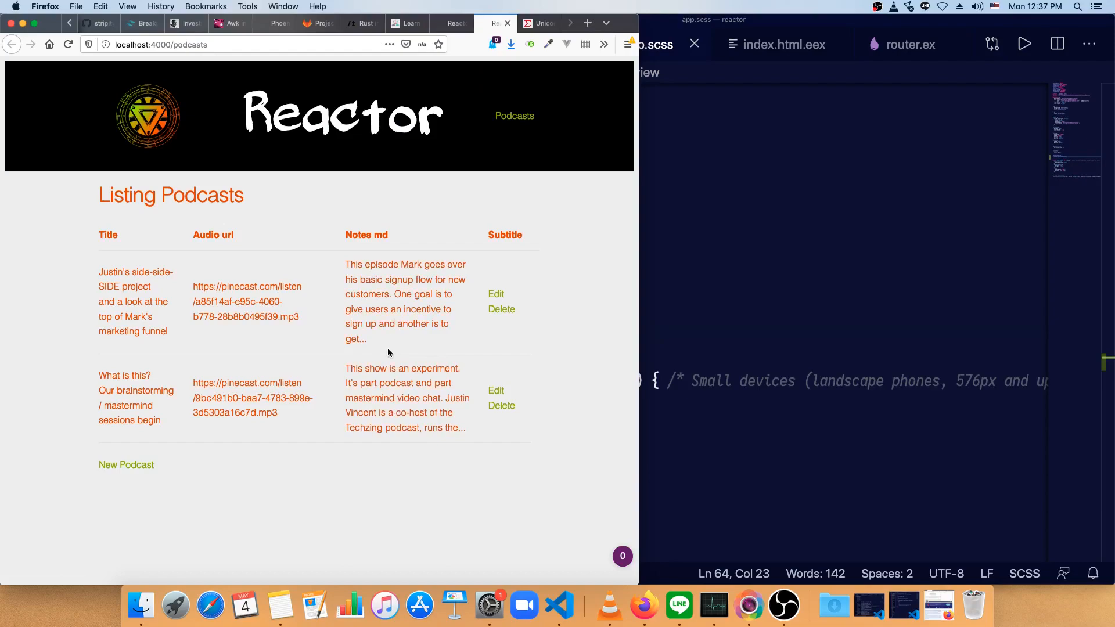
pyautogui.click(136, 287)
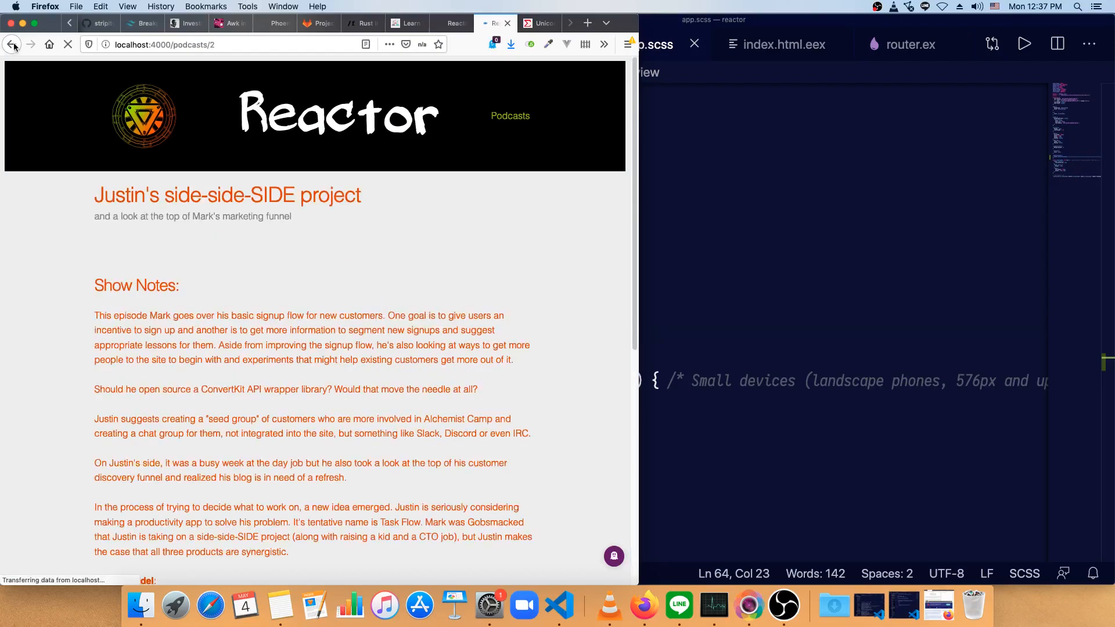
pyautogui.click(12, 44)
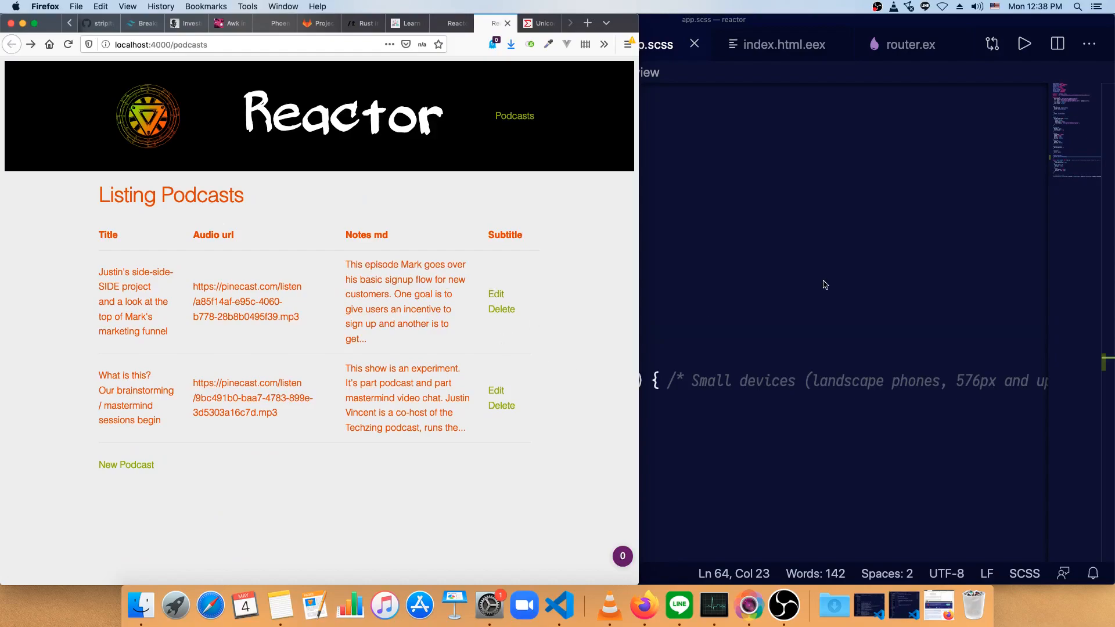
pyautogui.click(779, 44)
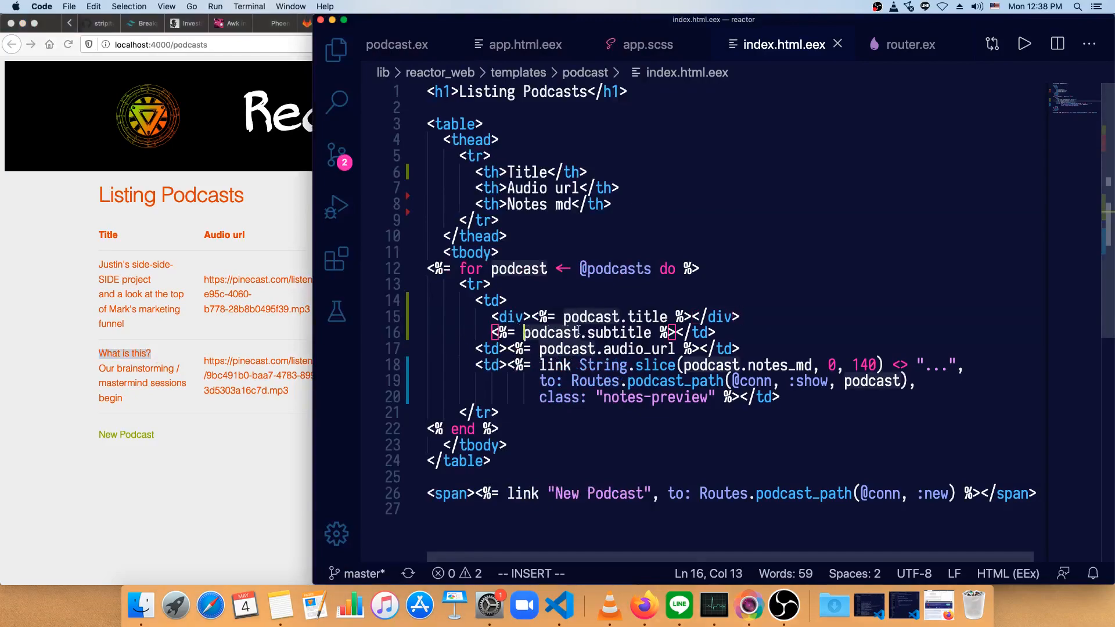
# Place the insertion point before the subtitle output in index.html.eex.
pyautogui.click(523, 333)
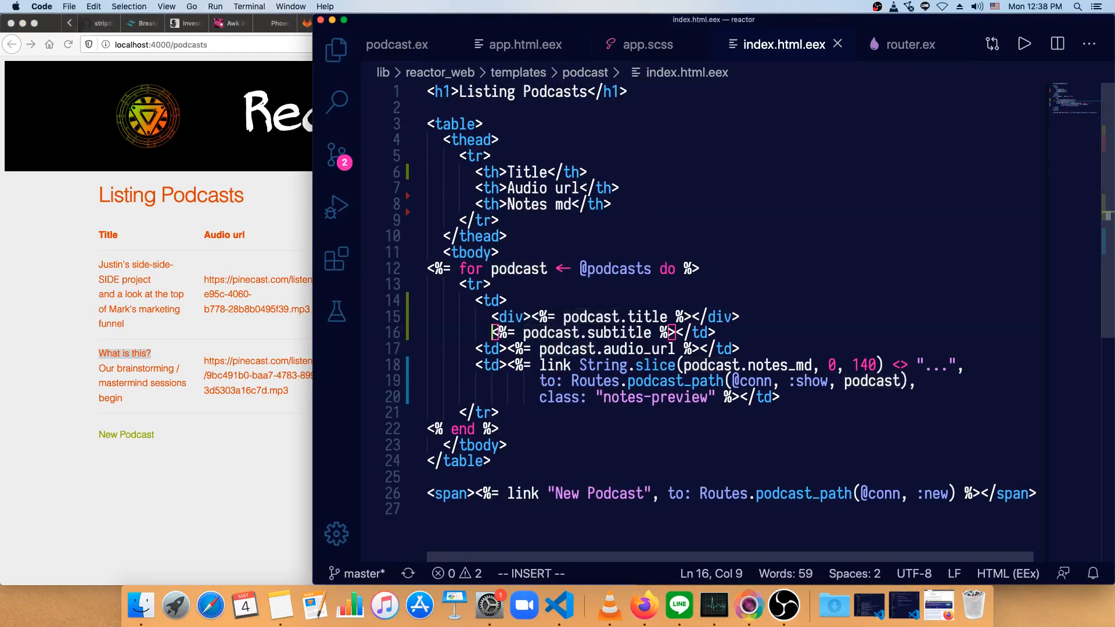
# Wrap the subtitle expression in <span class="subtitle">…</span> with </td> on its own line.
pyautogui.write('sp')
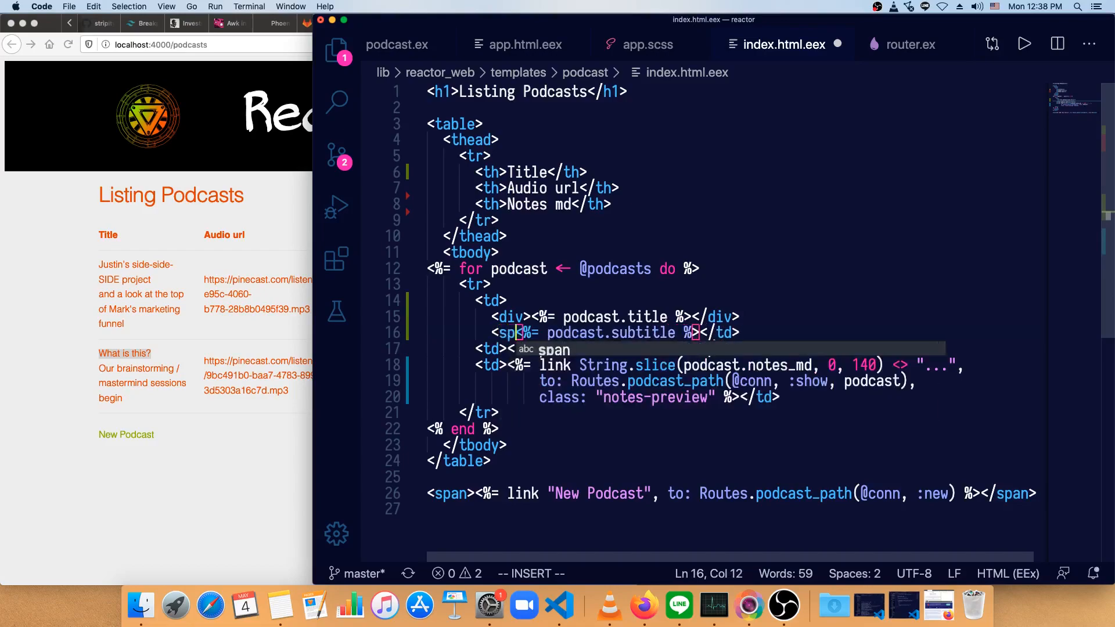
pyautogui.write('class="subtitle">')
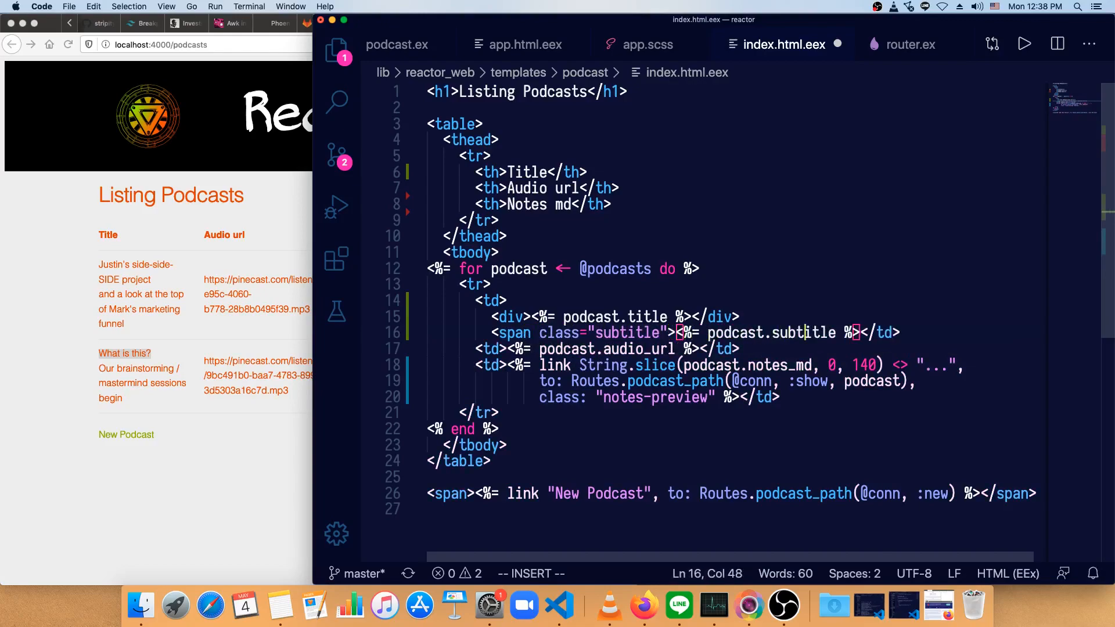
pyautogui.press('enter')
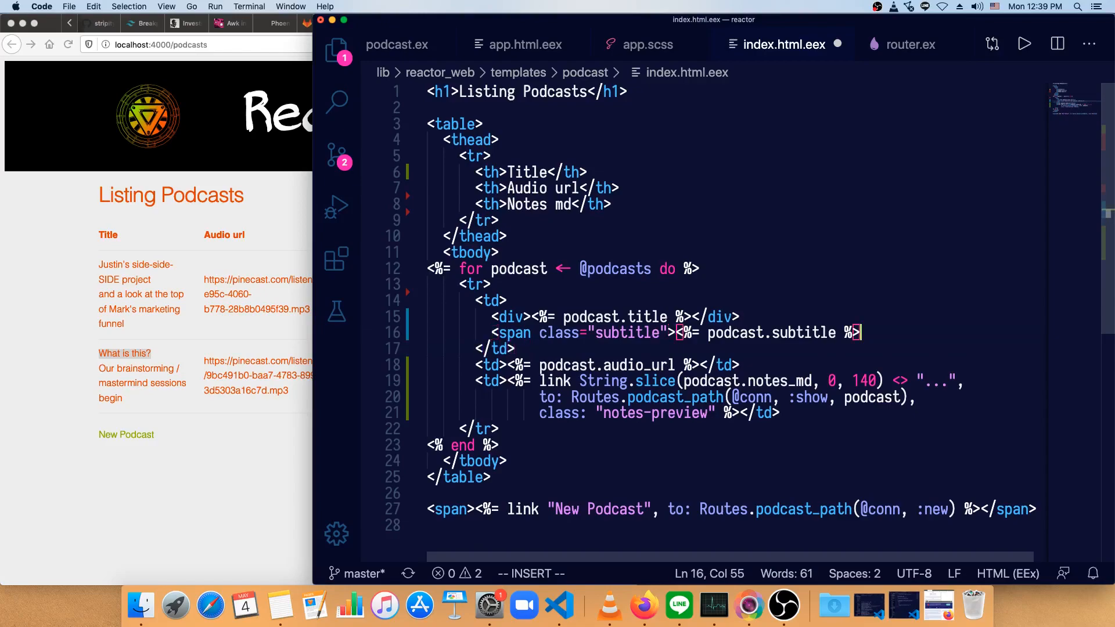
pyautogui.write('</span>')
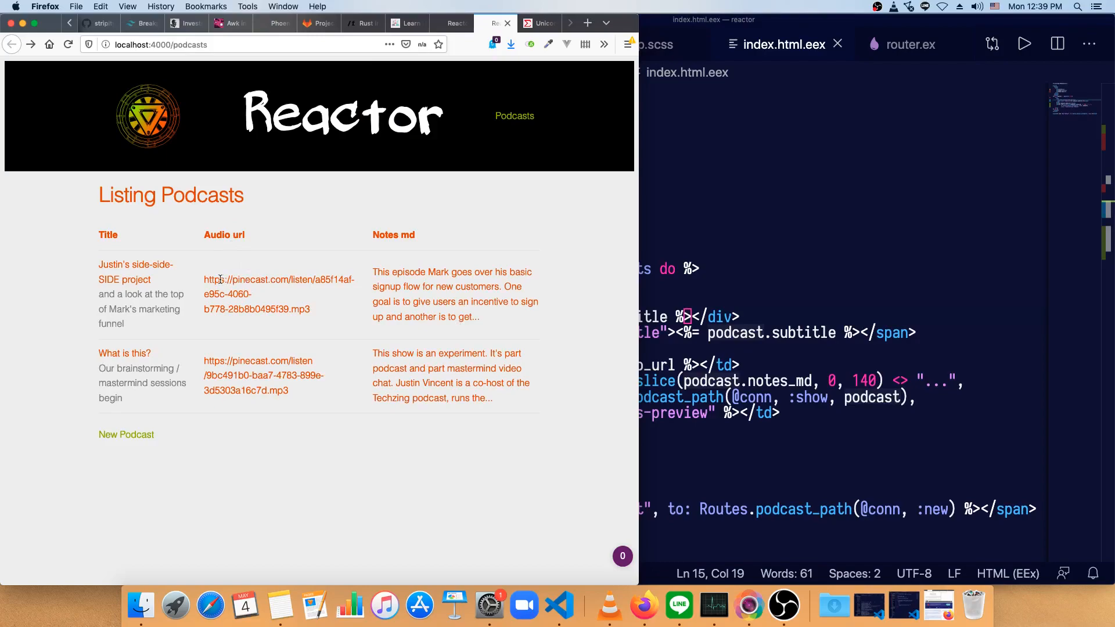
# Select the first episode's pinecast audio URL and put it in the address bar.
pyautogui.moveTo(203, 279); pyautogui.dragTo(308, 309)
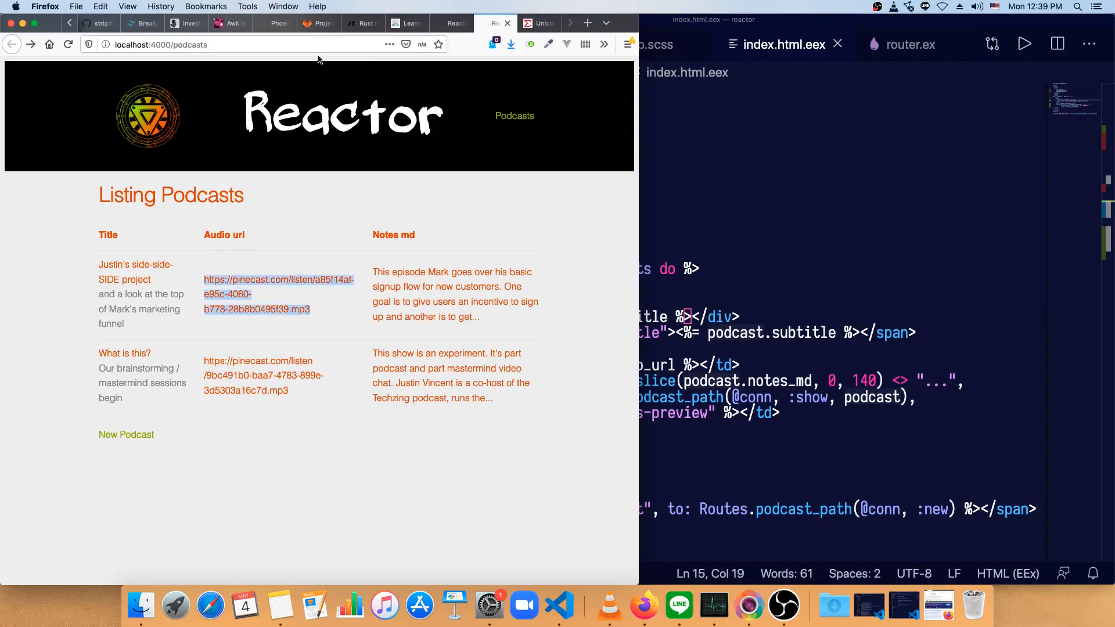
pyautogui.click(279, 279)
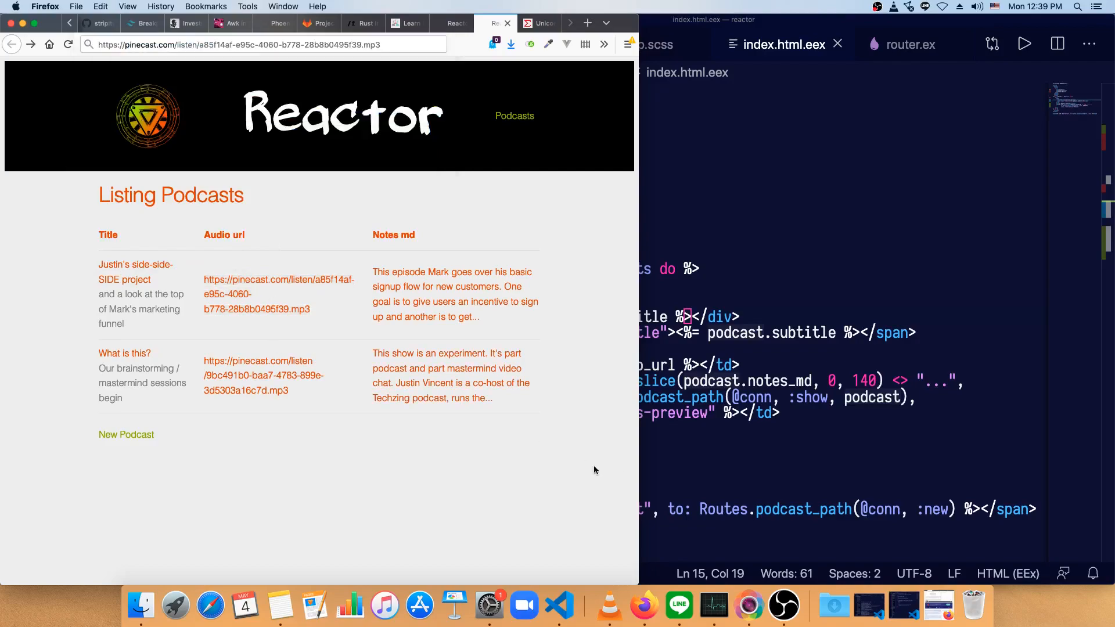
pyautogui.moveTo(973, 326)
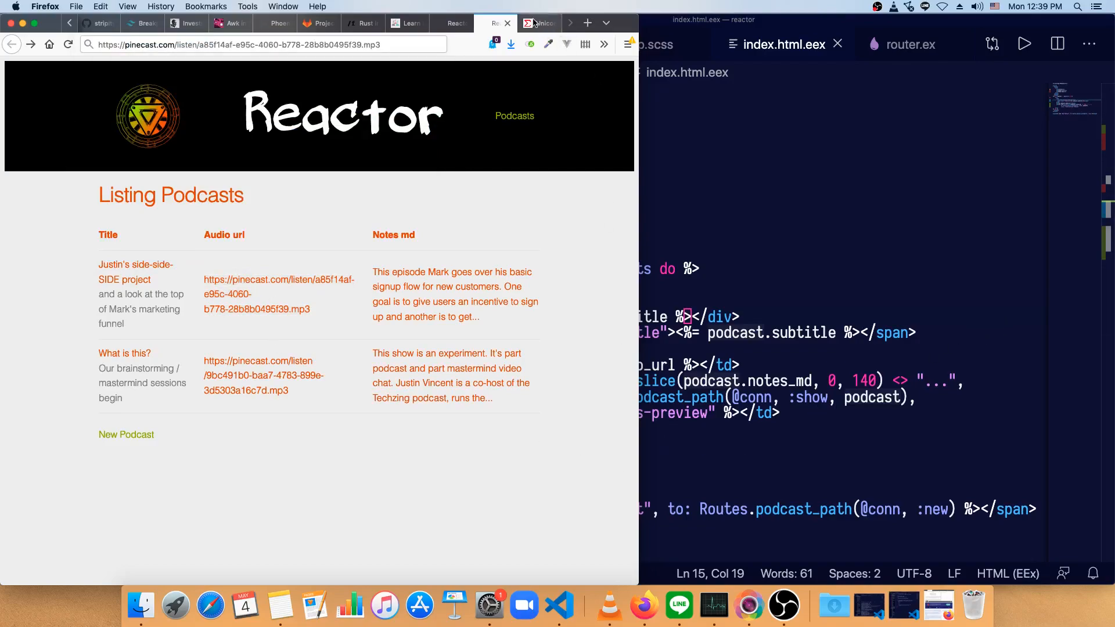
# Pick up the ▶ play symbol from the Unicode keyboard symbols page and return to the template.
pyautogui.click(539, 23)
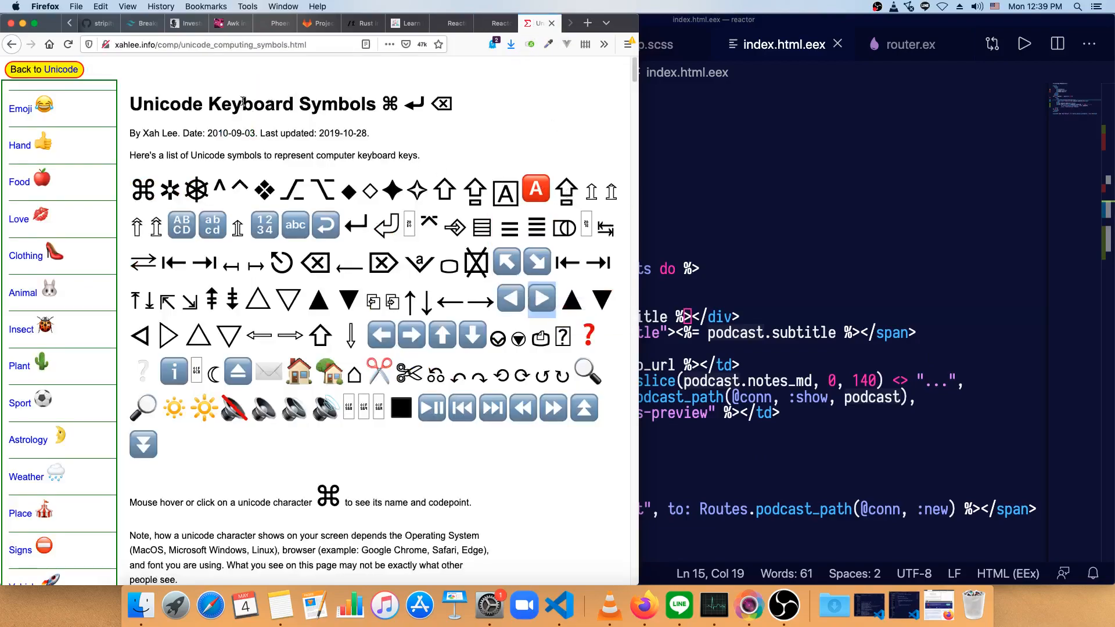
pyautogui.click(280, 263)
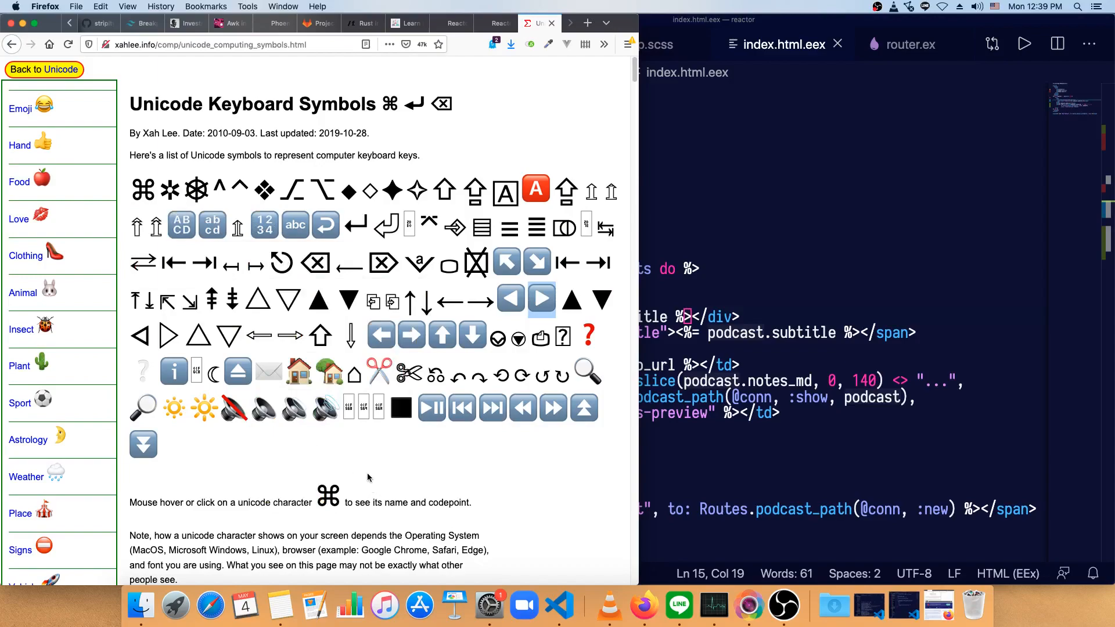
pyautogui.click(542, 300)
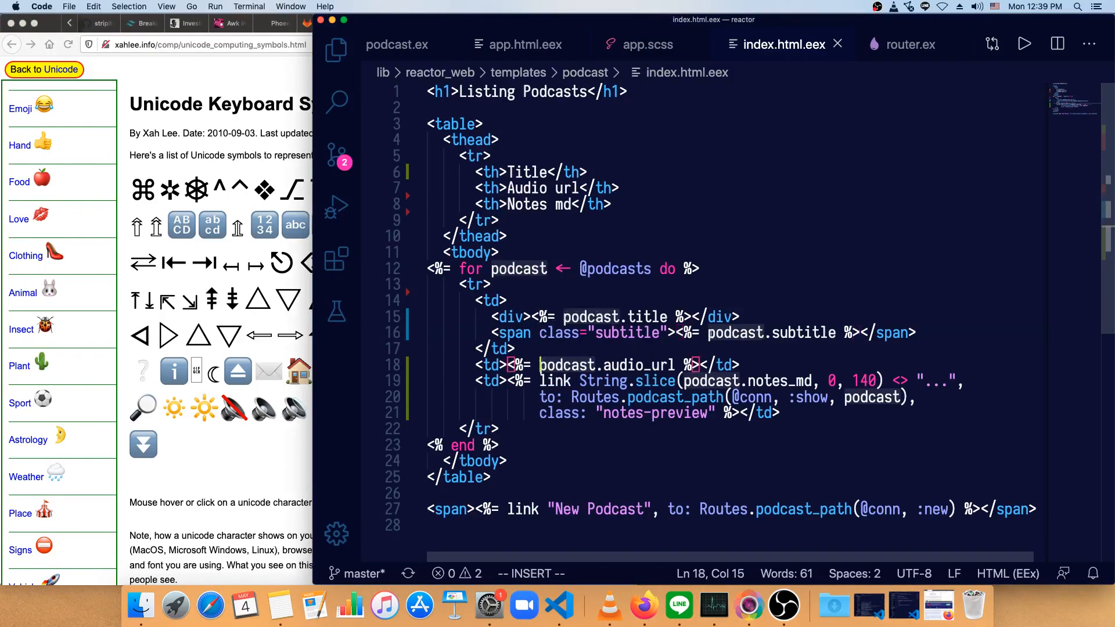
# Start a link labelled "▶" in place of the raw podcast.audio_url output.
pyautogui.write('link')
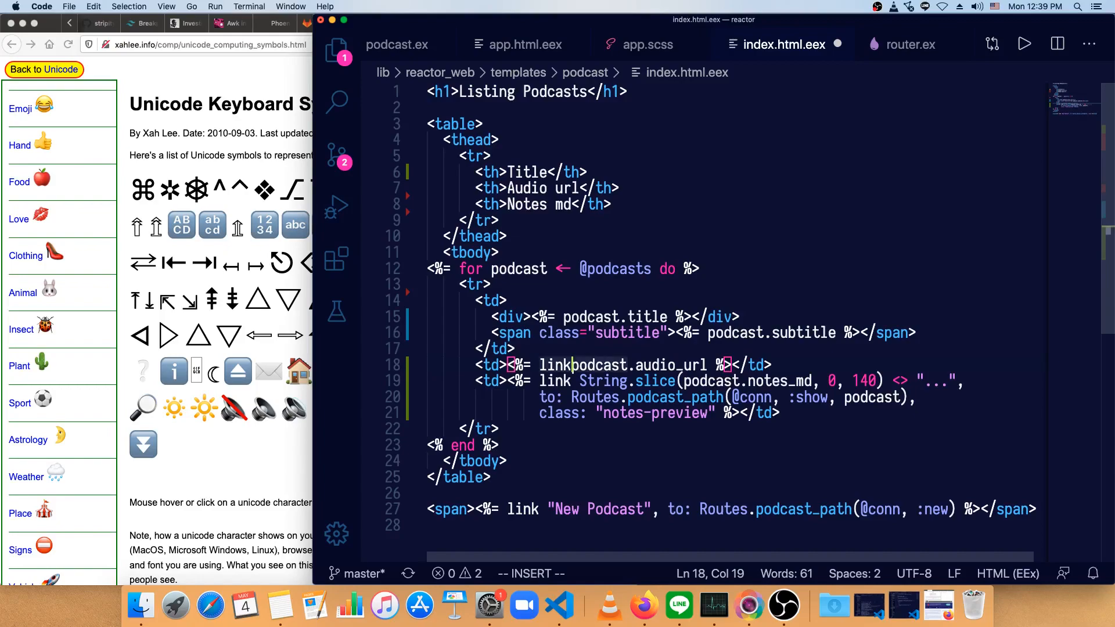
pyautogui.write('"')
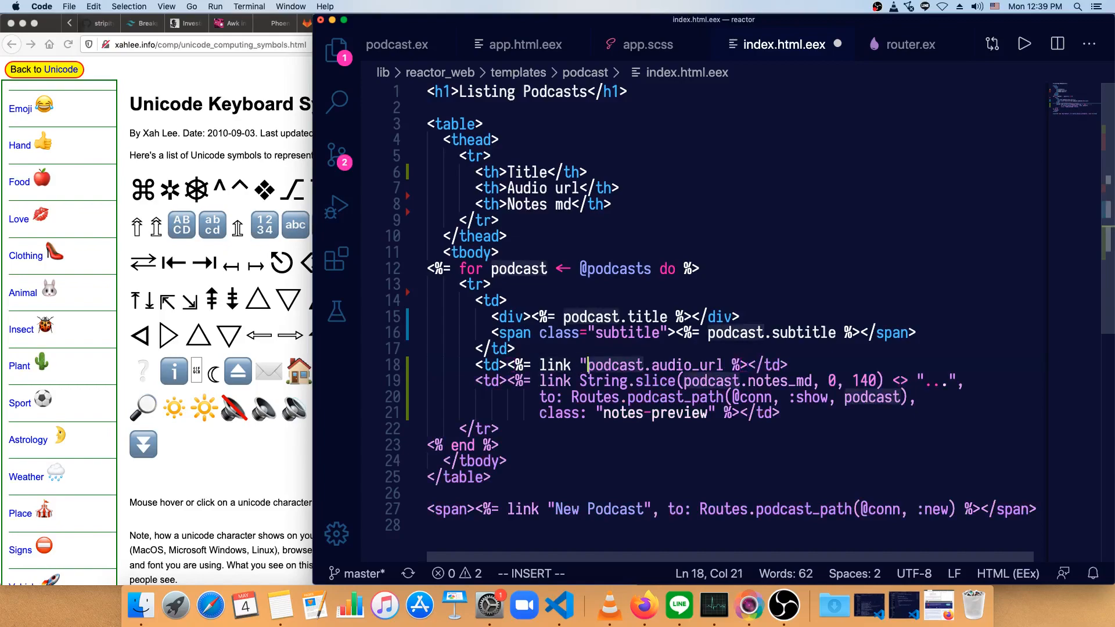
pyautogui.write('▶", to:')
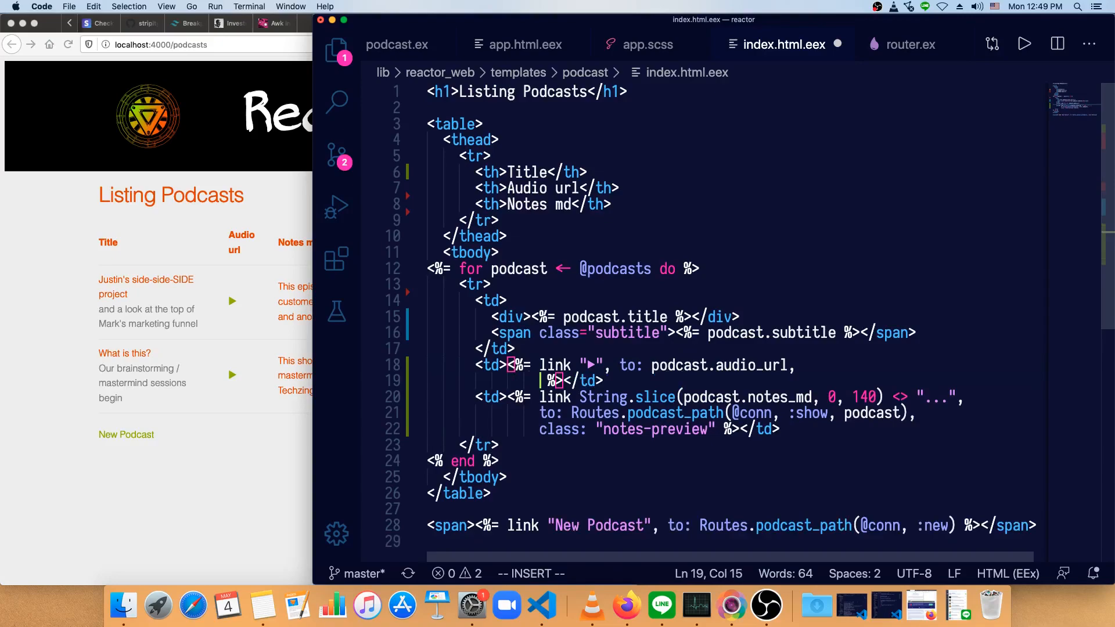
# Start the link's inline style with inline-block display and a black background.
pyautogui.write('style: ""')
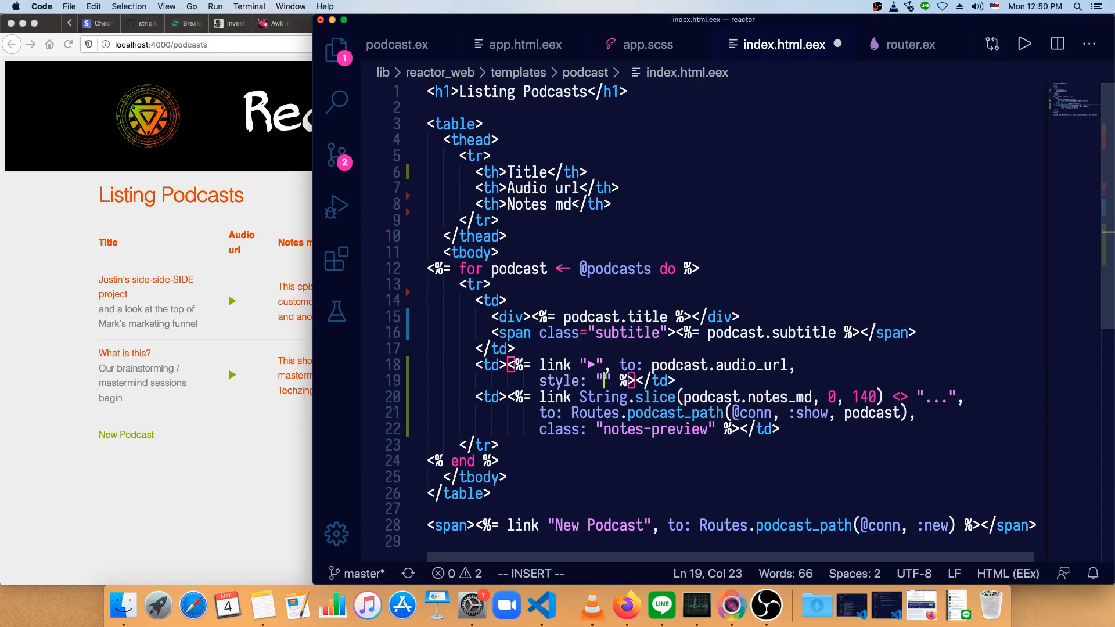
pyautogui.write('inline')
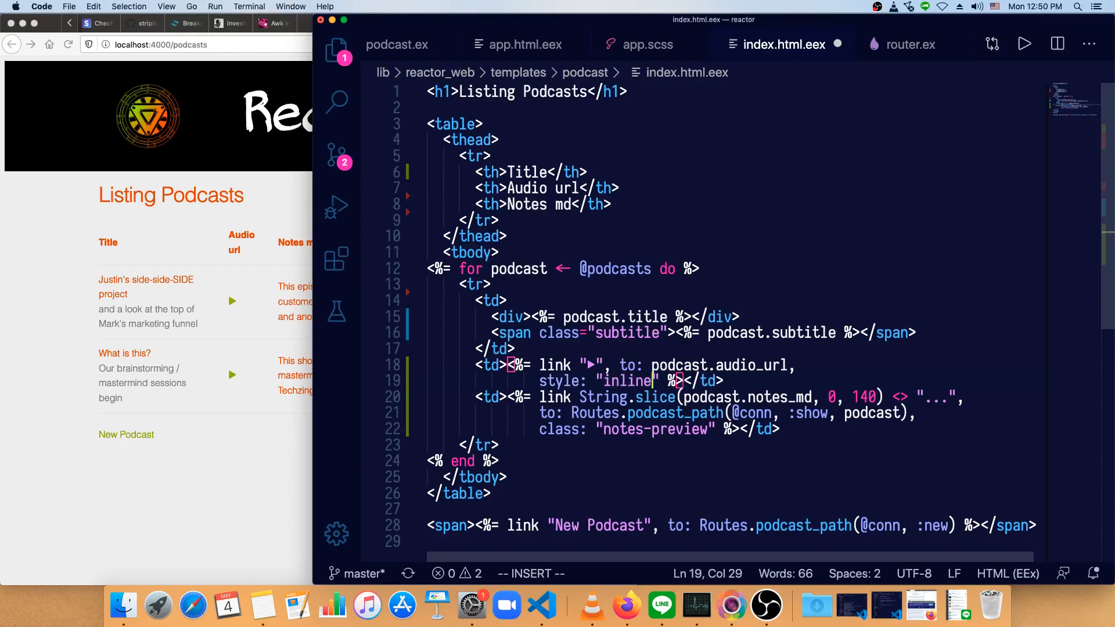
pyautogui.write('-block;')
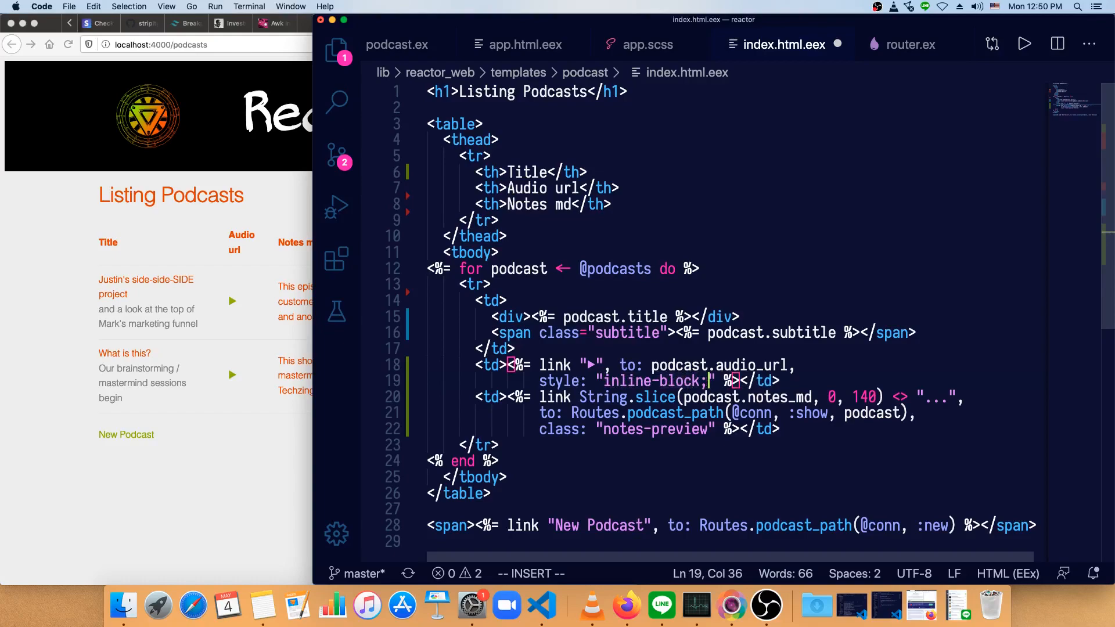
pyautogui.write('br')
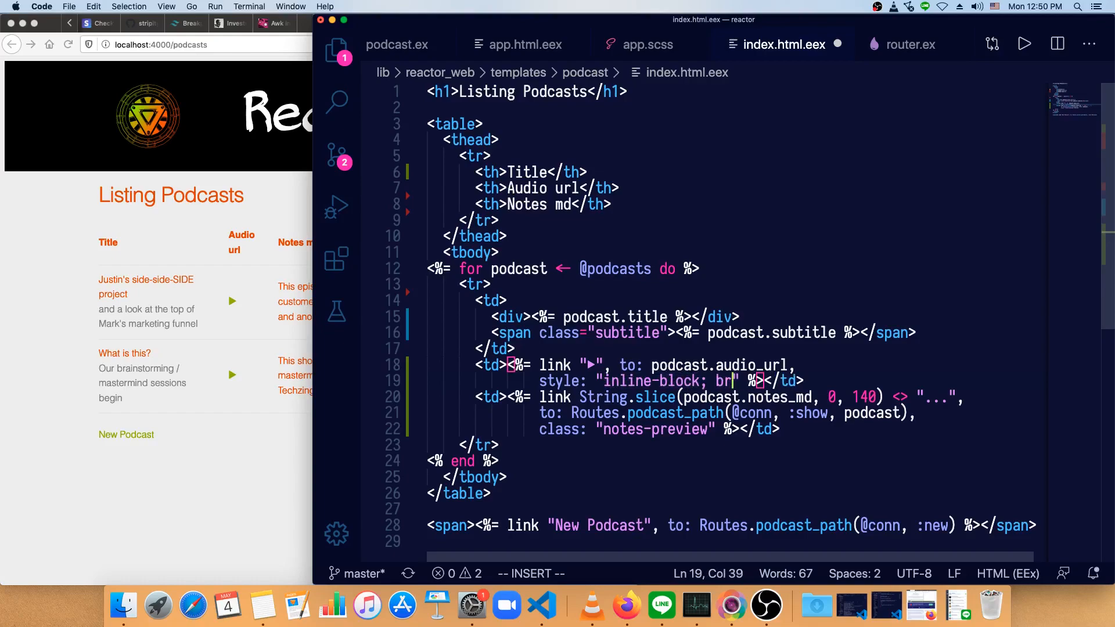
pyautogui.write('ackground: black;')
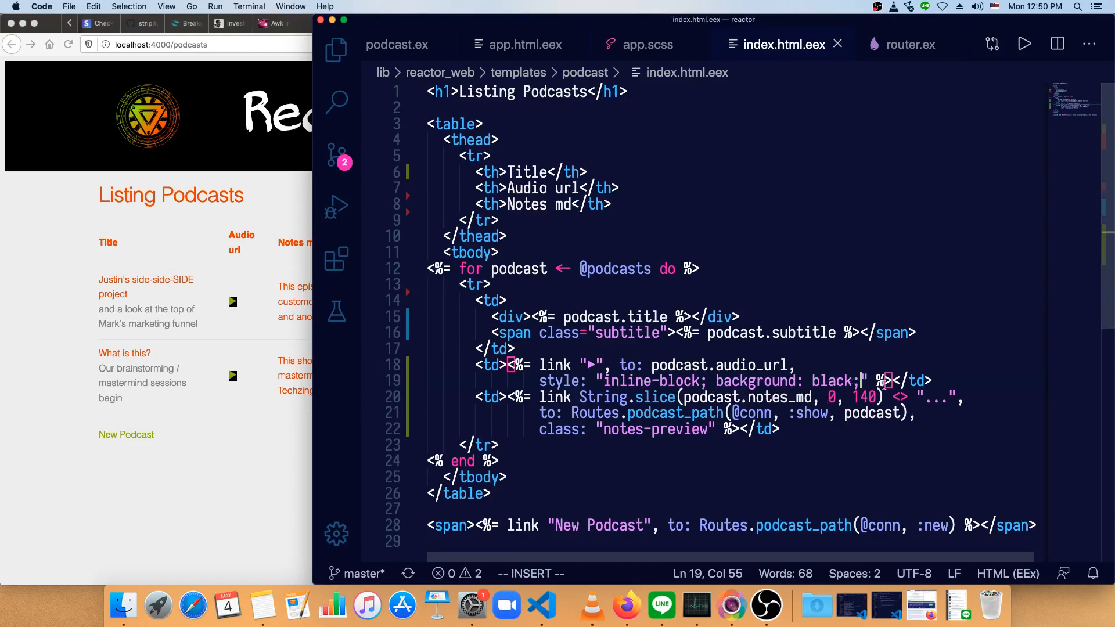
# Add padding values (5px 0 10px ...) to the link's inline style.
pyautogui.write('pad')
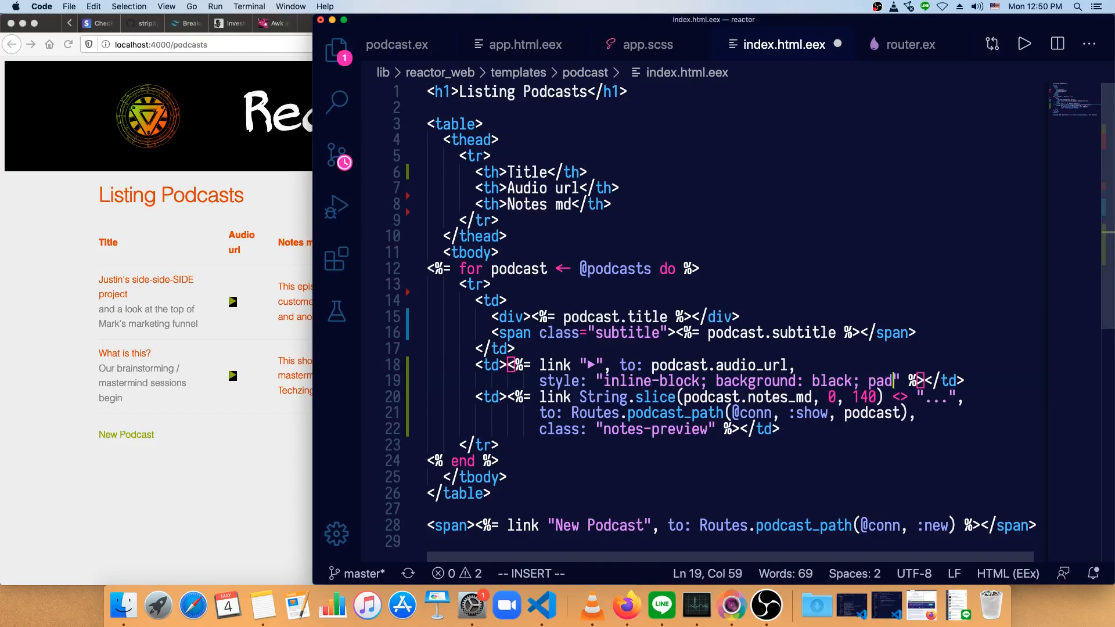
pyautogui.write('ding: 5px')
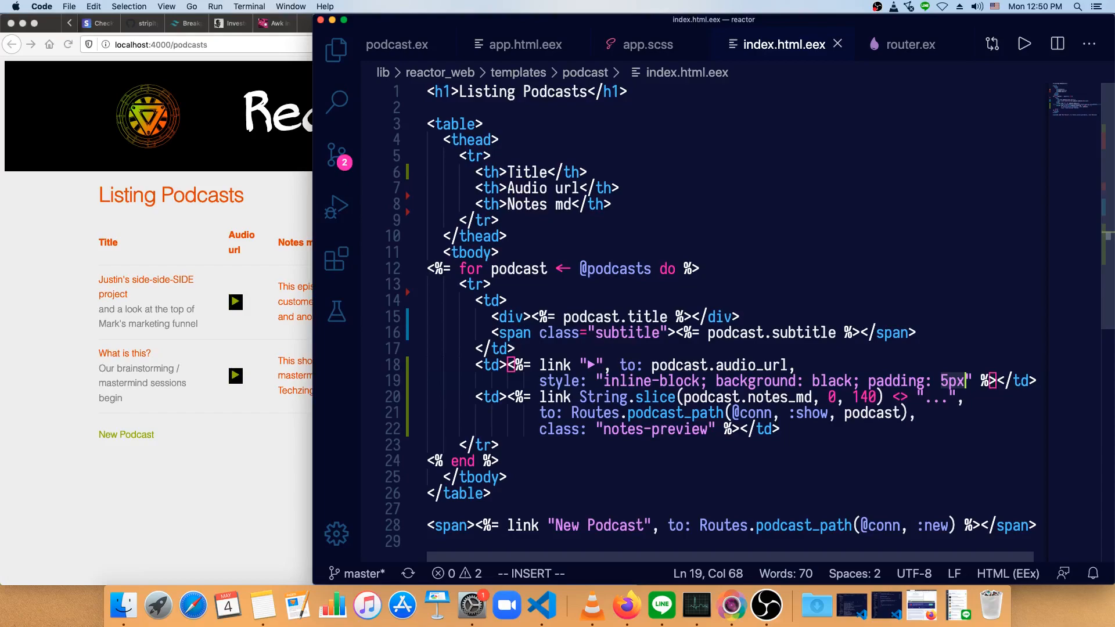
pyautogui.write('0')
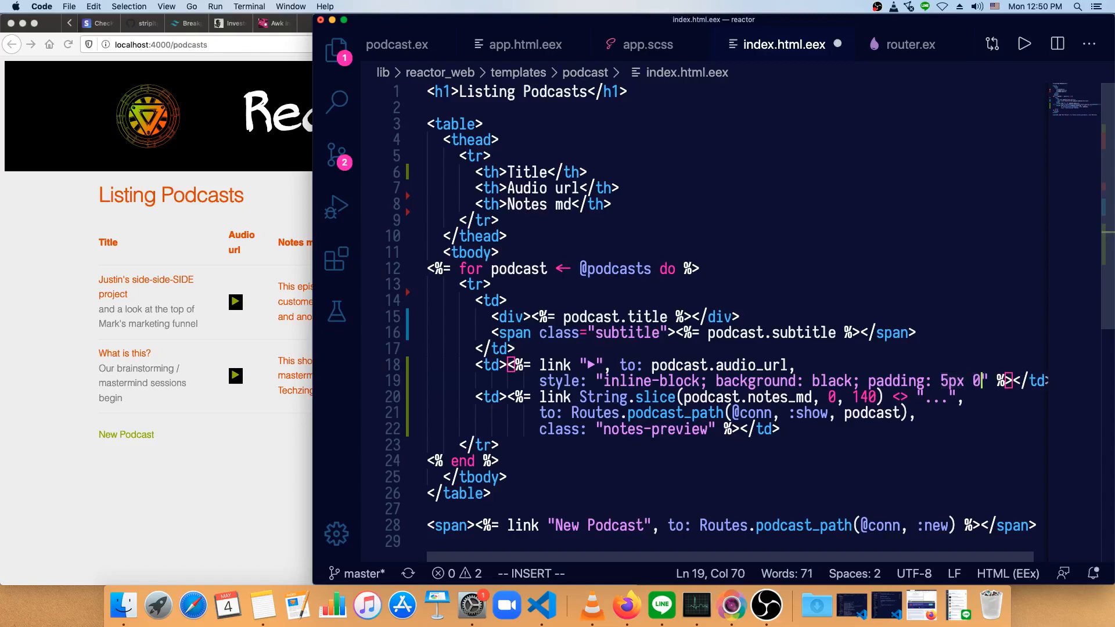
pyautogui.write('px')
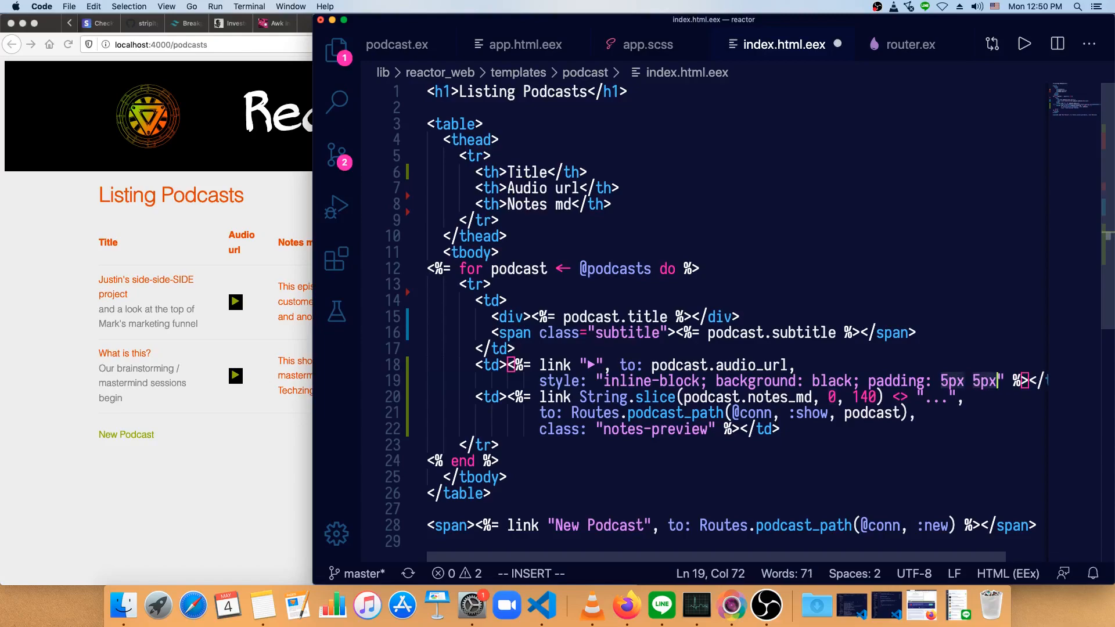
pyautogui.write('0 10')
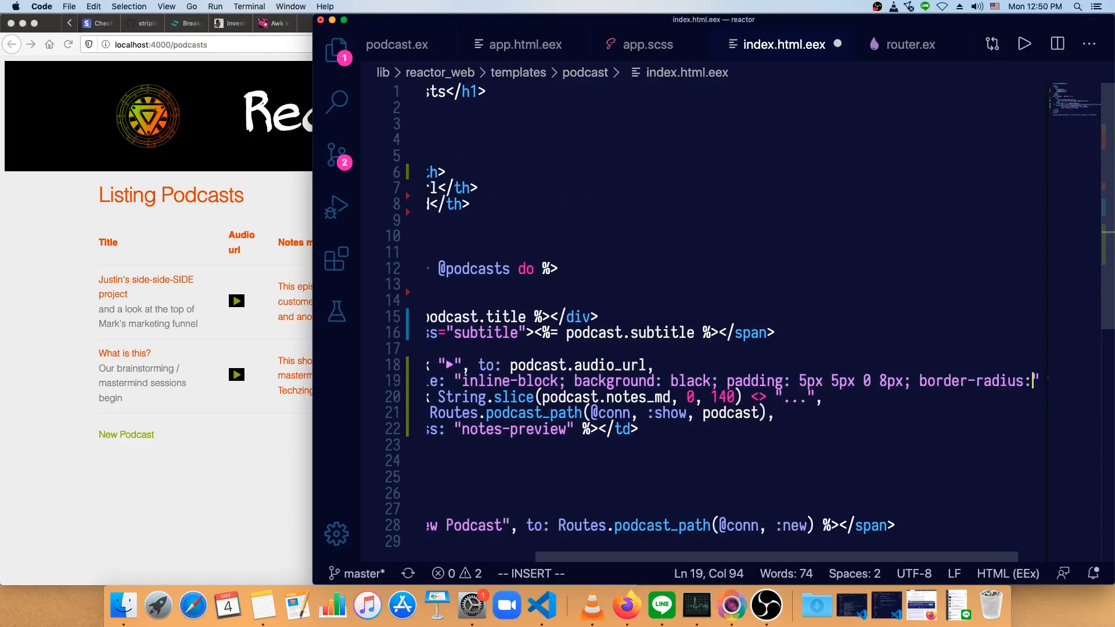
# Add a 5px border-radius and change the padding to start at 8px.
pyautogui.write('5px')
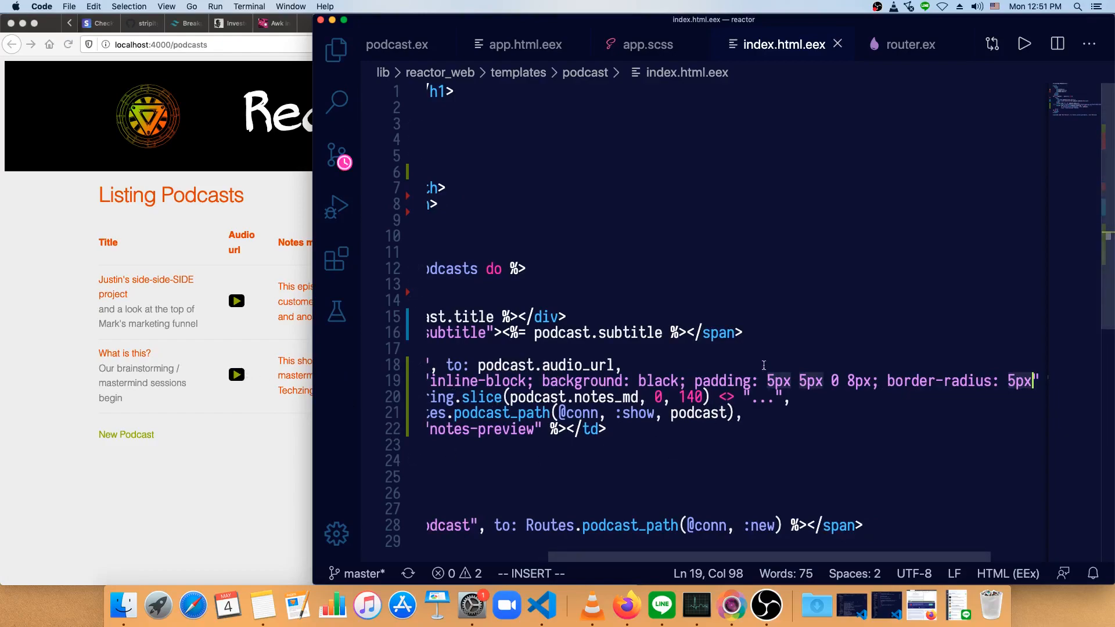
pyautogui.click(626, 365)
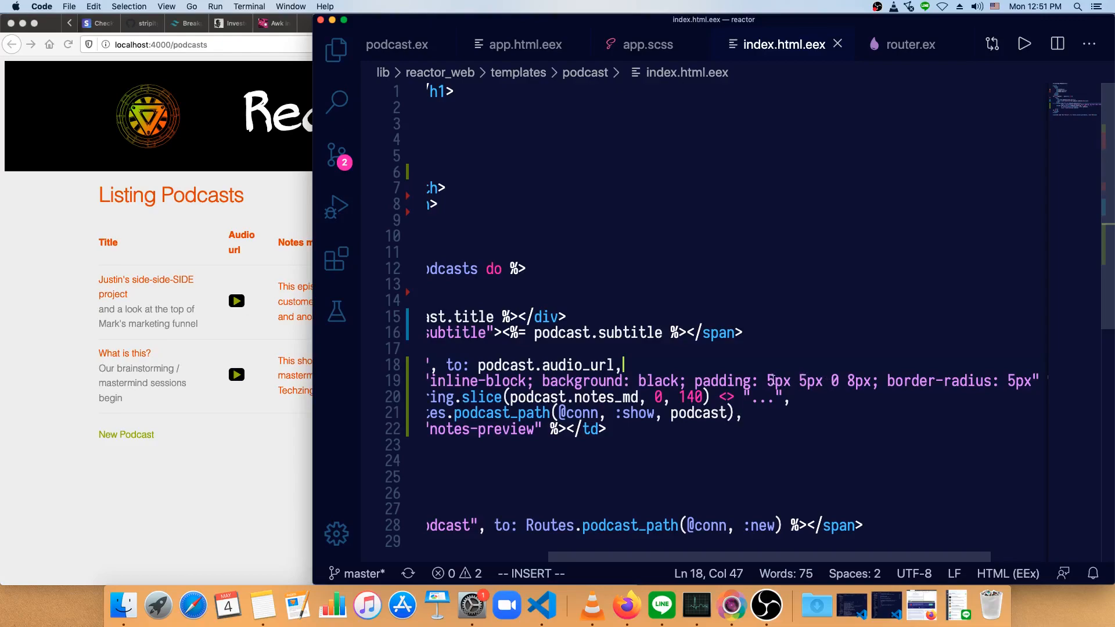
pyautogui.write('8px')
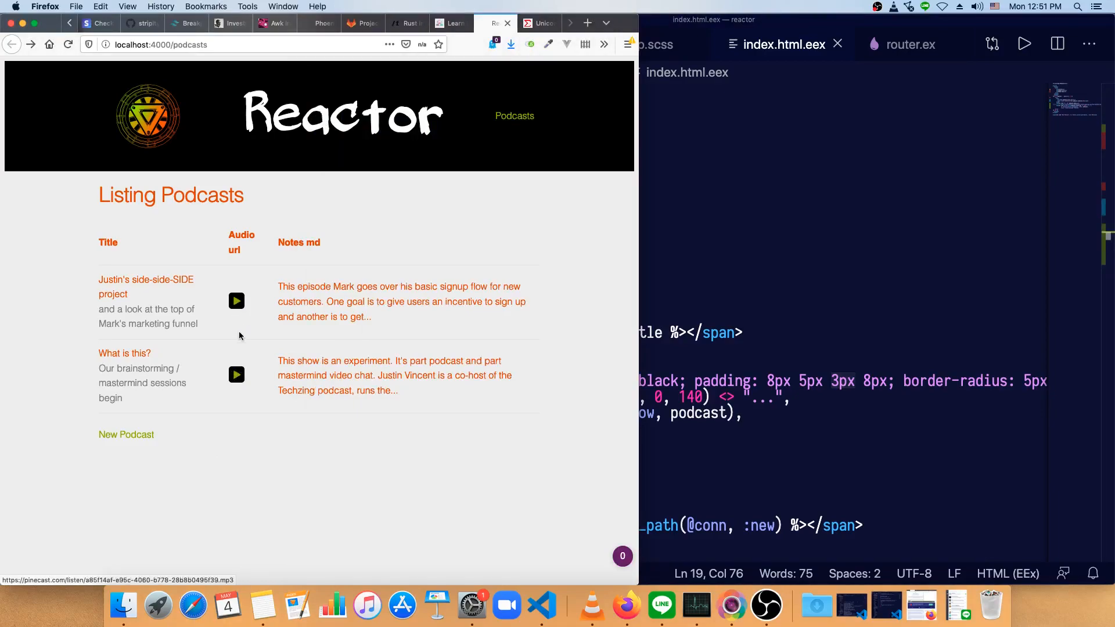
pyautogui.moveTo(240, 374)
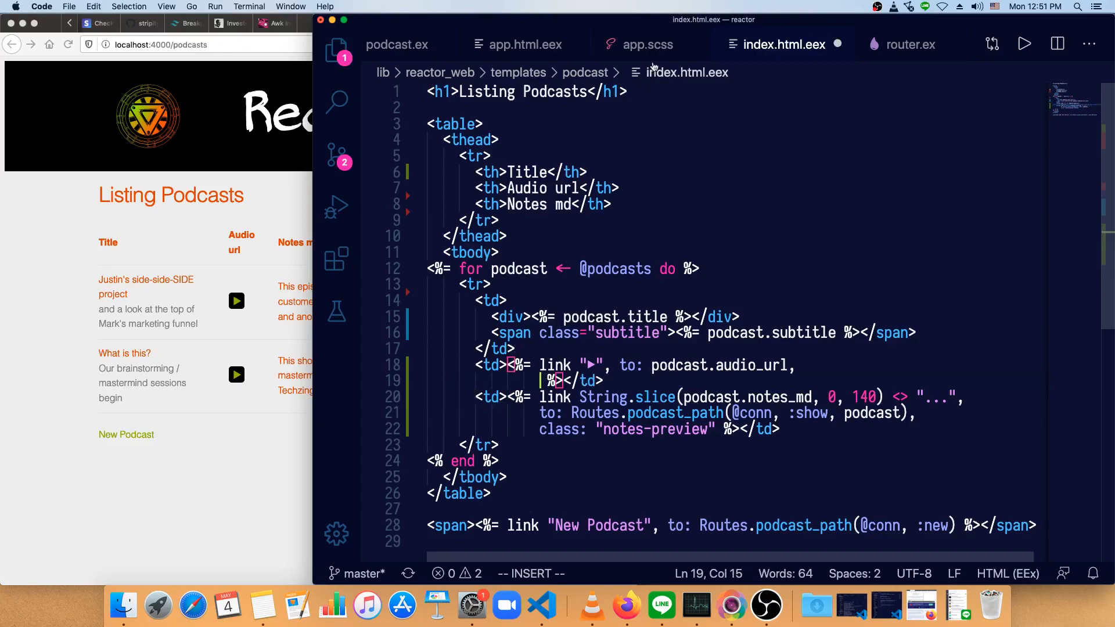
# Create a .play rule in app.scss holding the moved button styles, then return to the template.
pyautogui.click(647, 44)
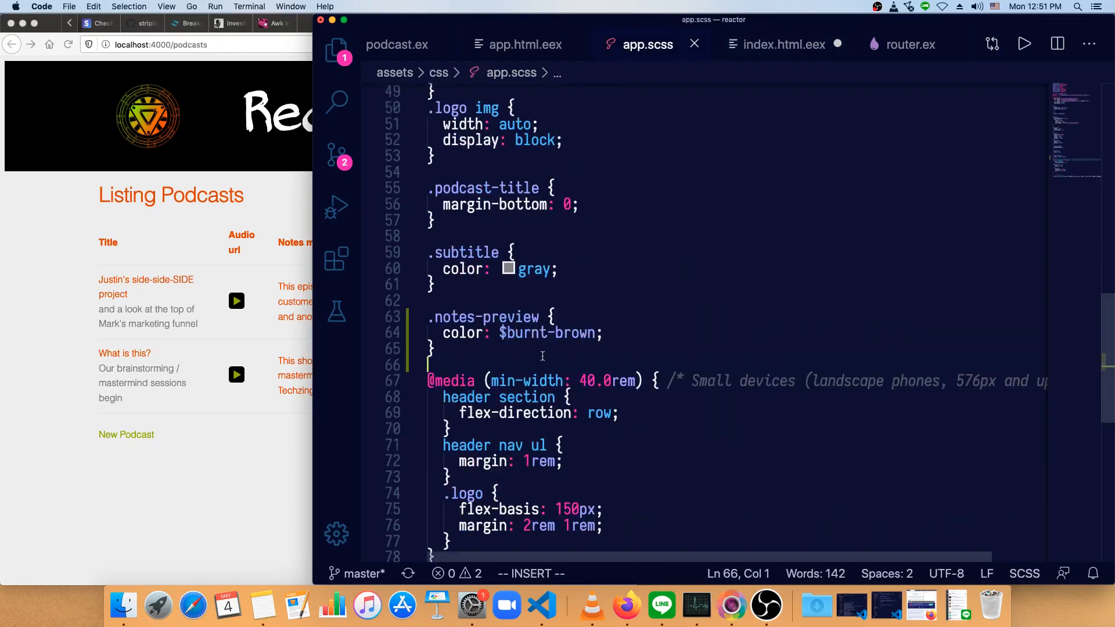
pyautogui.write('.')
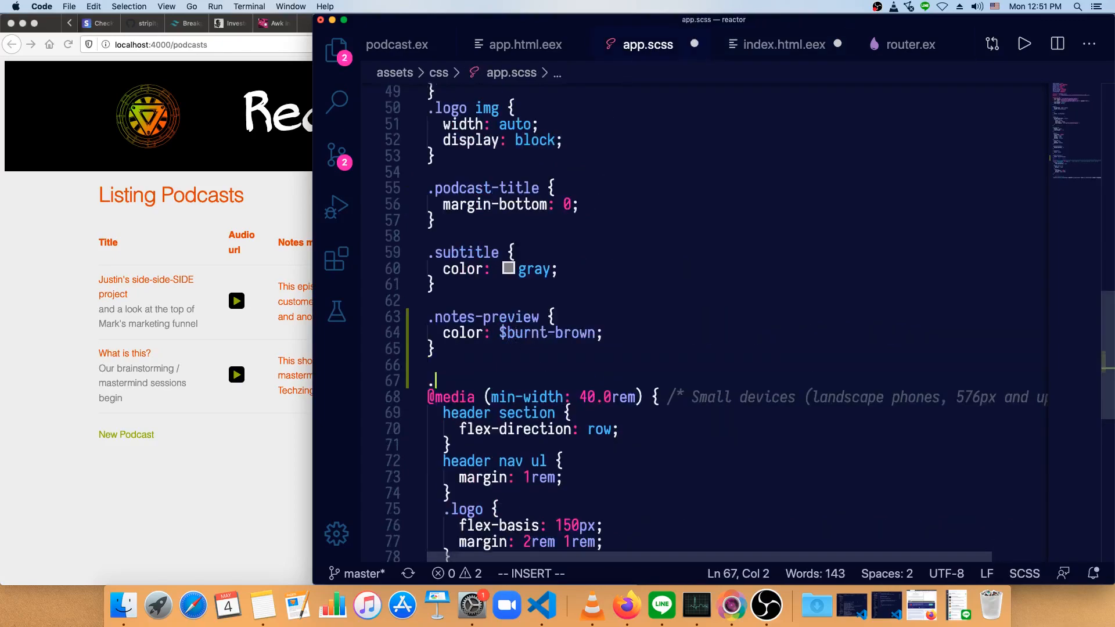
pyautogui.write('play {')
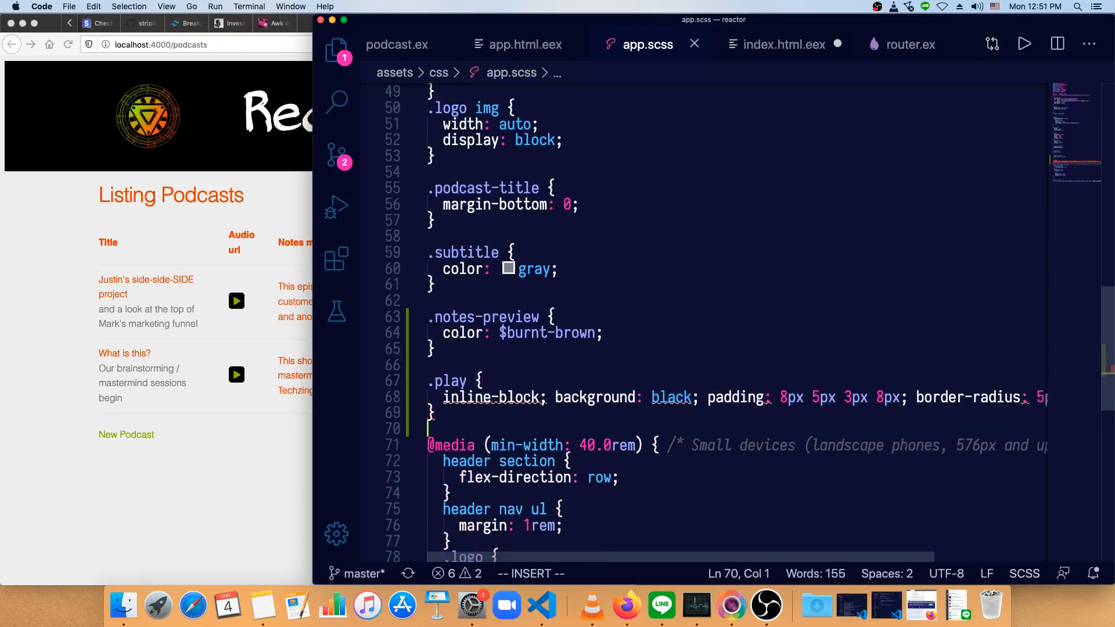
pyautogui.click(781, 44)
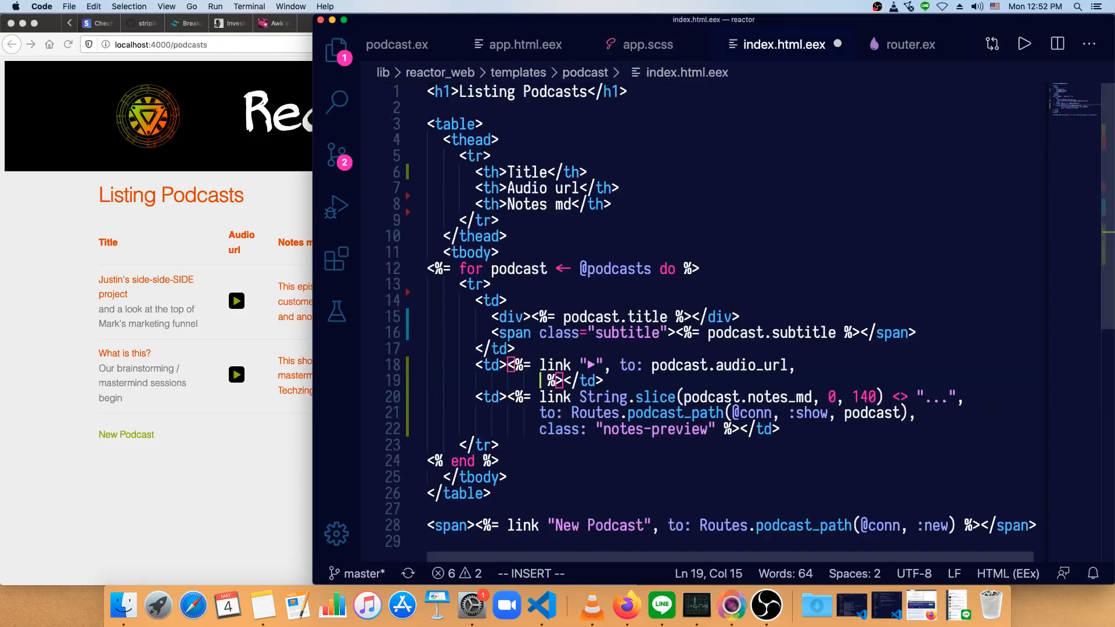
# Give the ▶ link class "play" and add display: to the .play rule in app.scss.
pyautogui.write('class: "play')
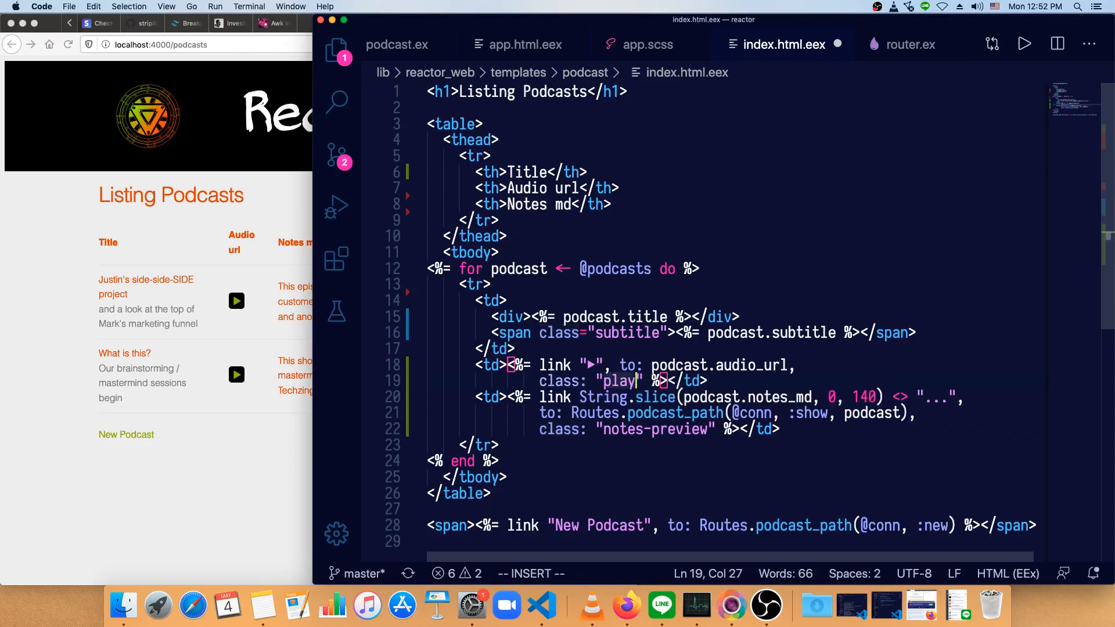
pyautogui.click(646, 44)
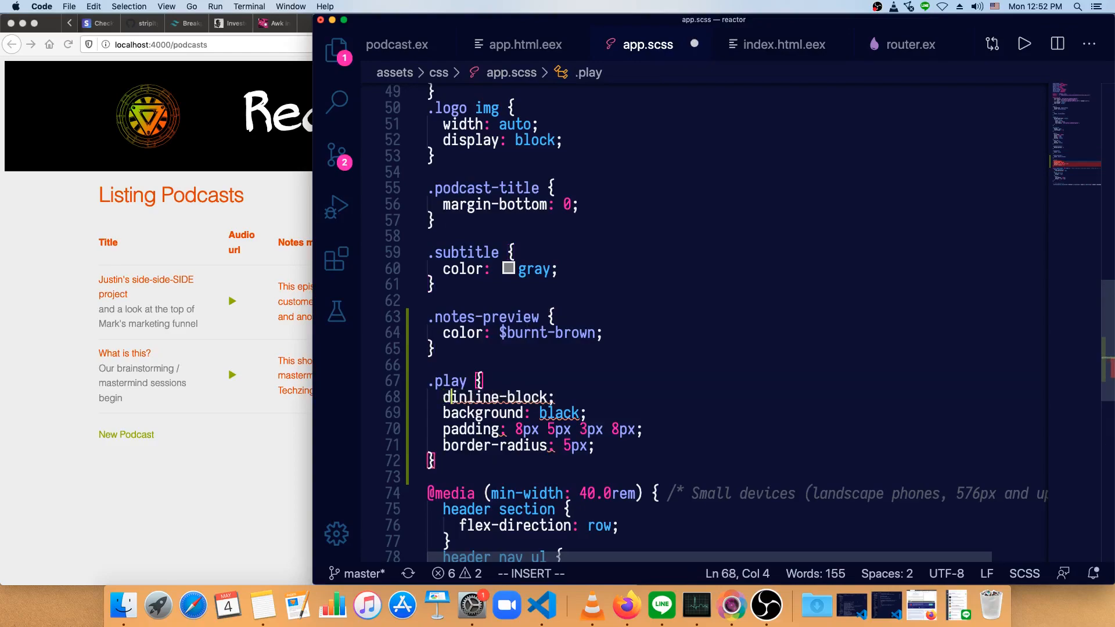
pyautogui.write('display:')
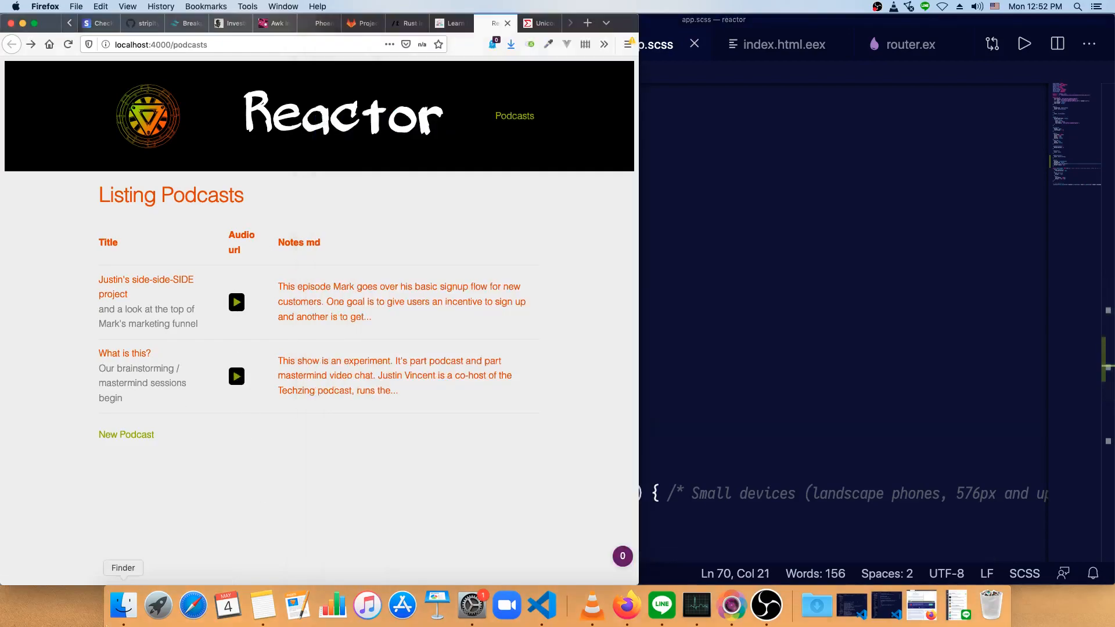
pyautogui.moveTo(257, 524)
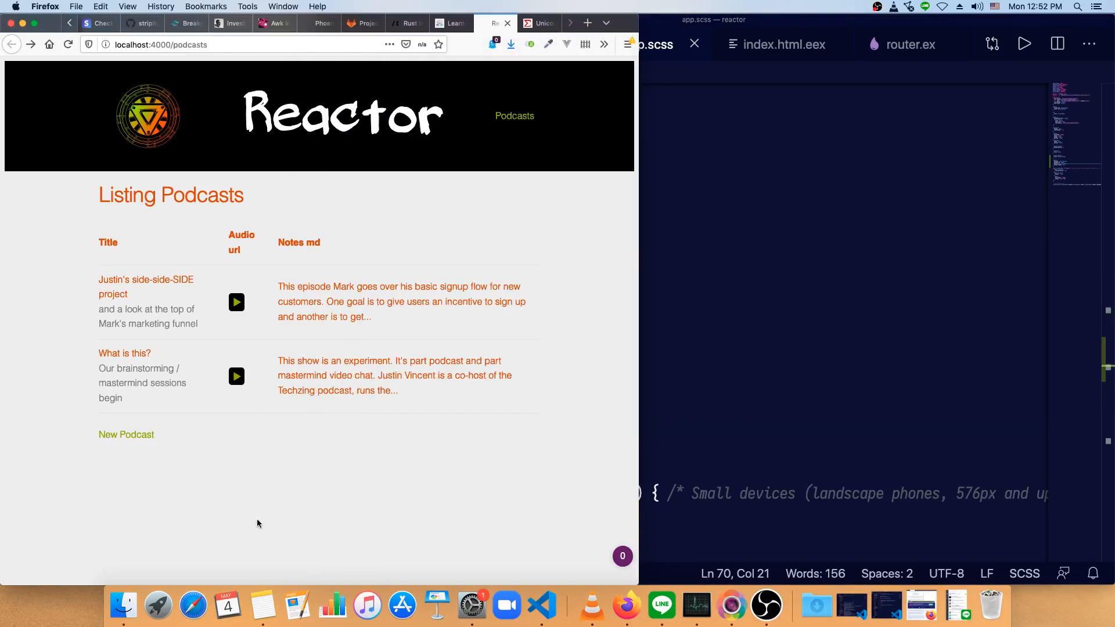
pyautogui.moveTo(242, 487)
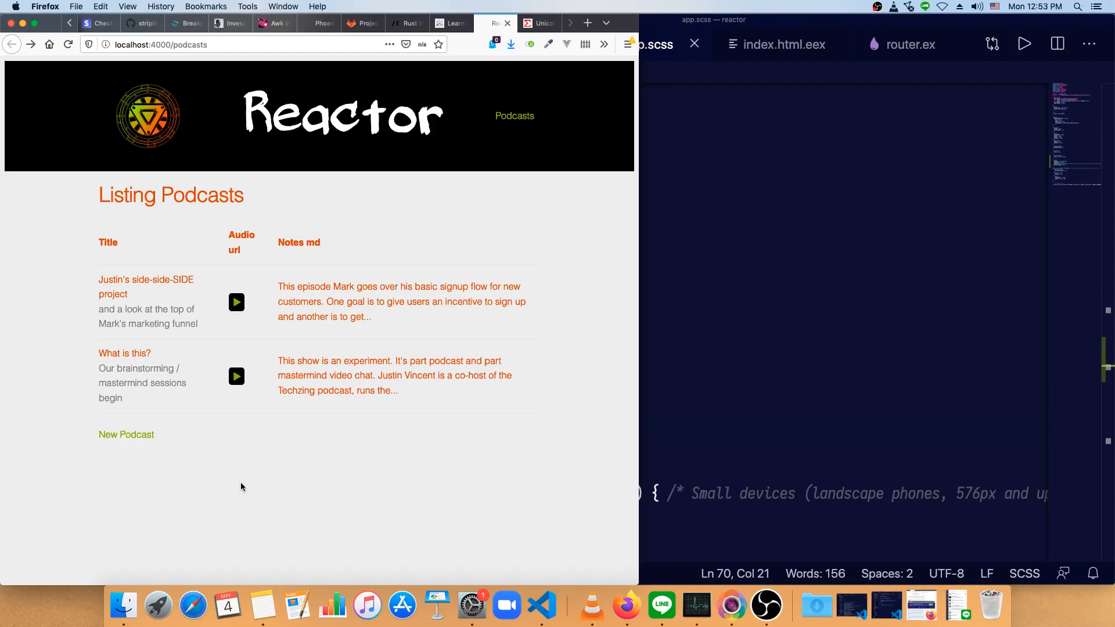
pyautogui.moveTo(247, 490)
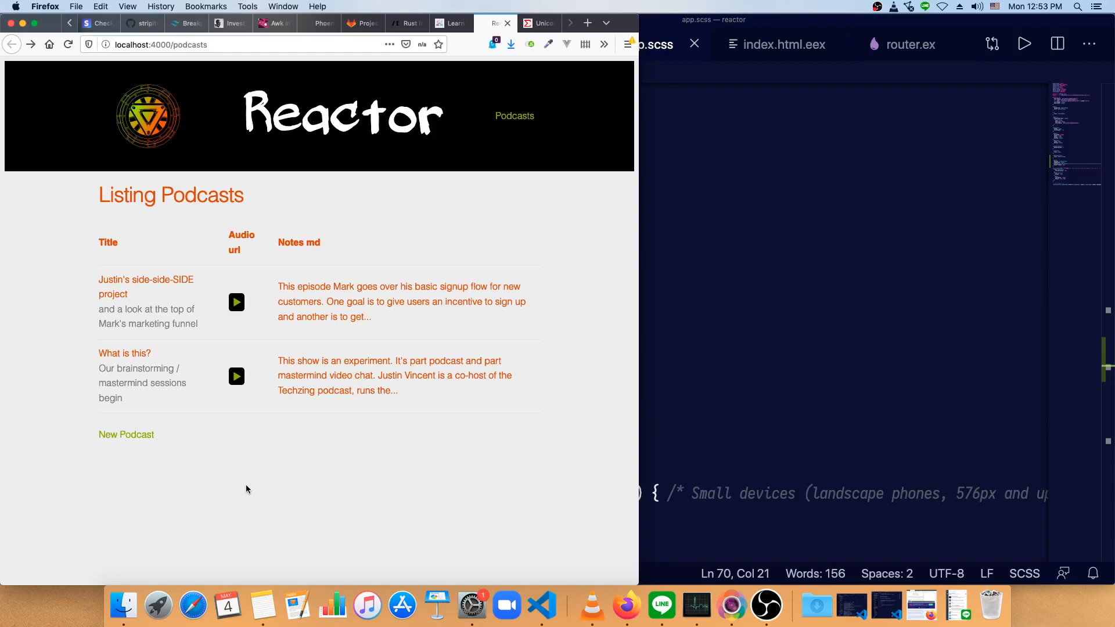